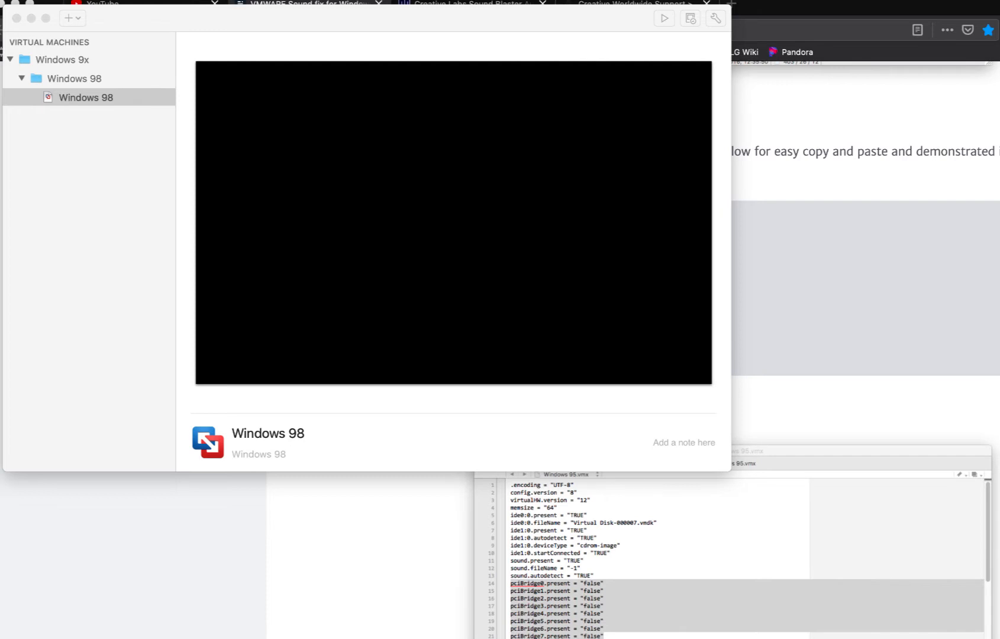
{"action": "mouse_move", "coordinate": [89, 110]}
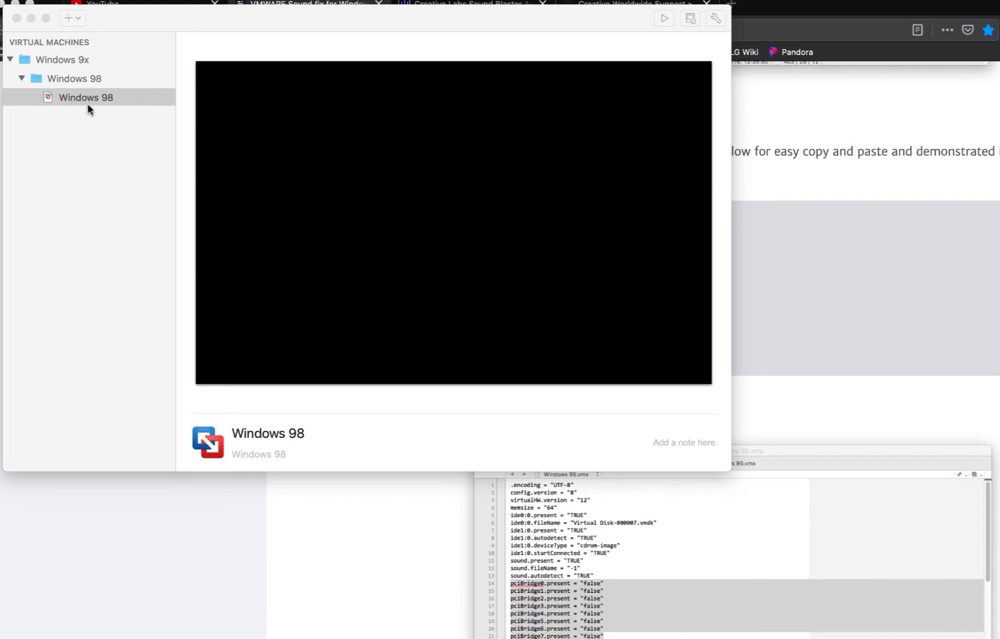
- Review the Windows 98 VM's USB & Bluetooth settings including the advanced USB options, then close settings
{"action": "right_click", "coordinate": [86, 97]}
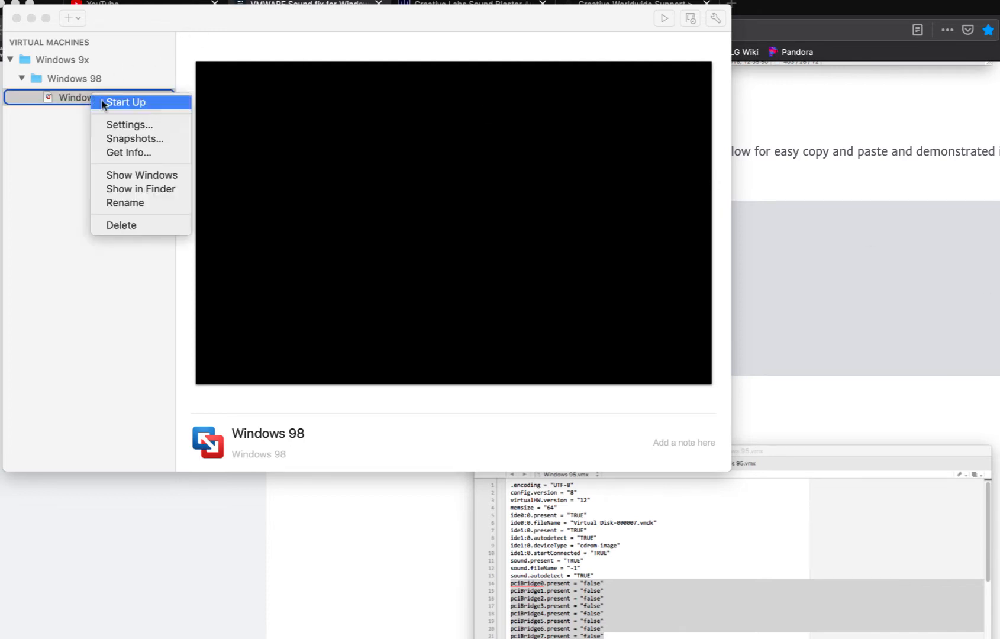
{"action": "left_click", "coordinate": [129, 126]}
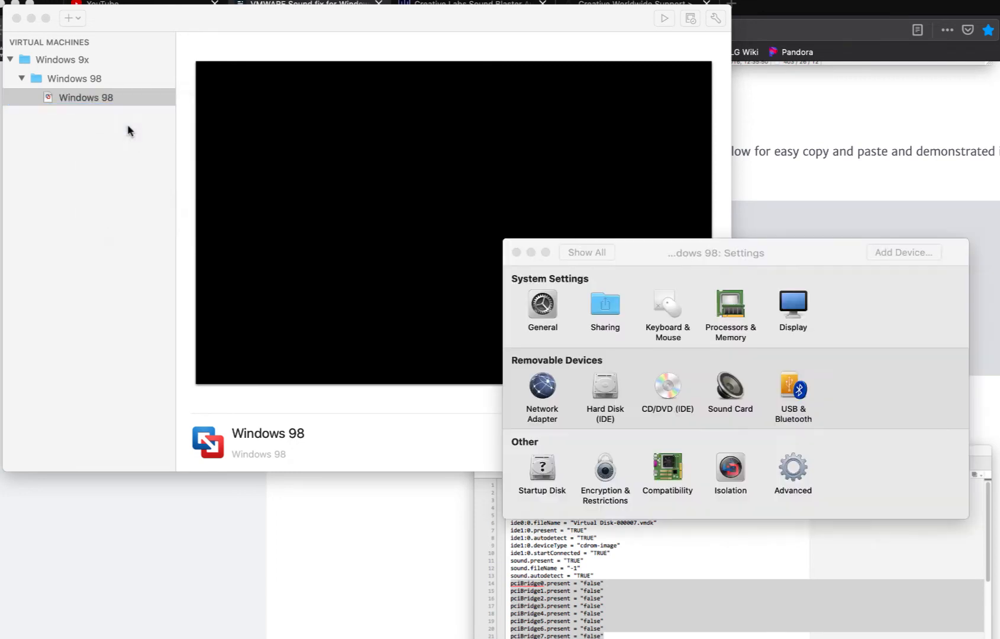
{"action": "mouse_move", "coordinate": [527, 450]}
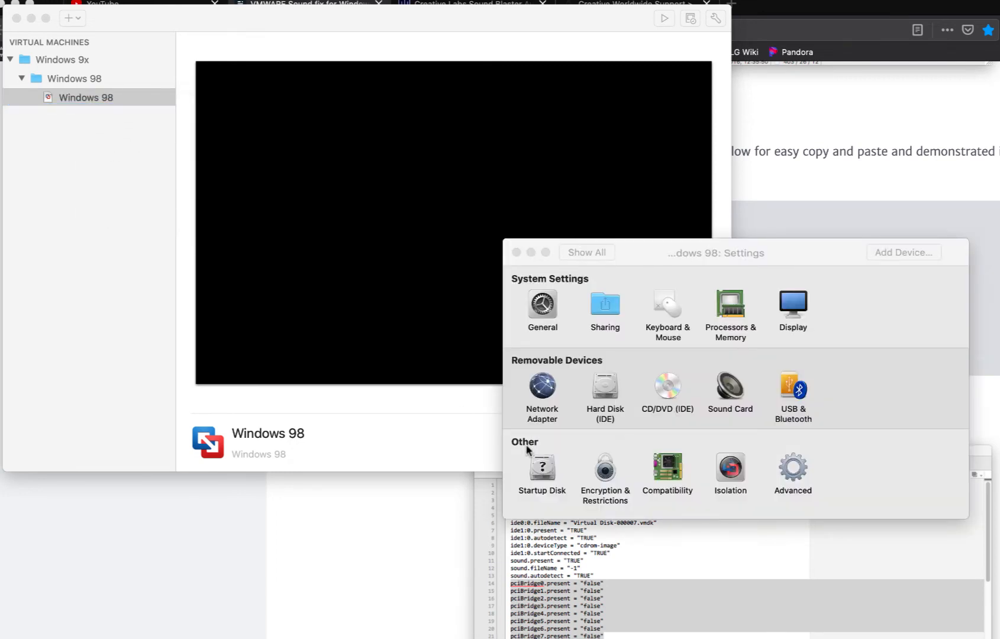
{"action": "mouse_move", "coordinate": [778, 389]}
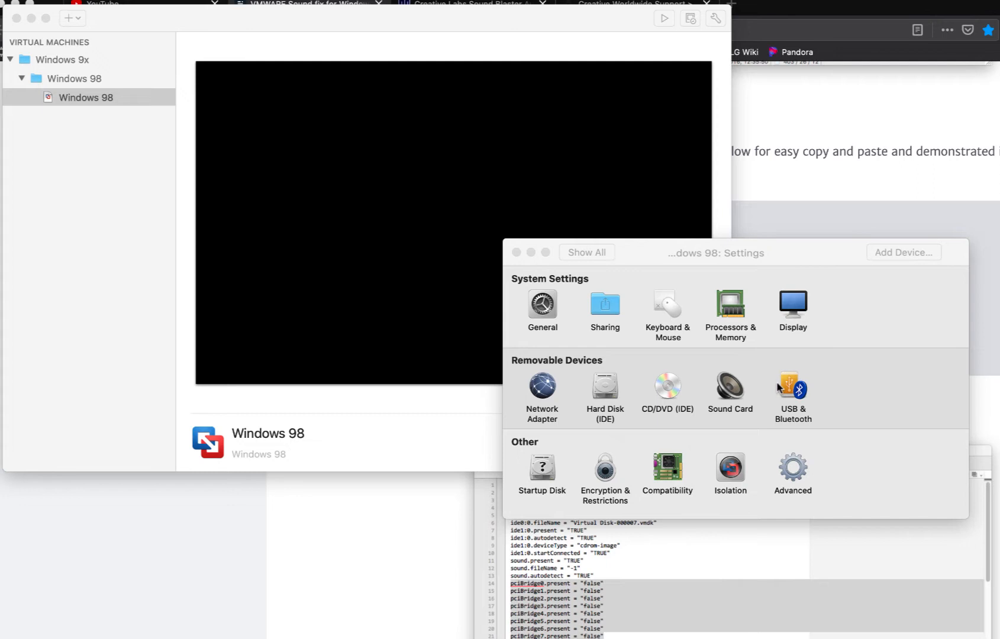
{"action": "left_click", "coordinate": [792, 388]}
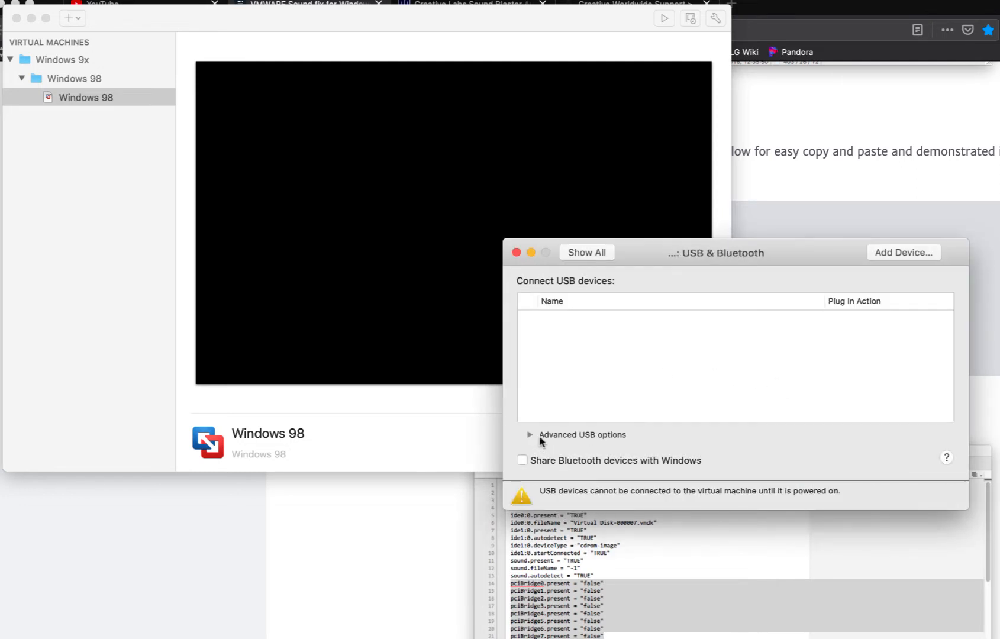
{"action": "left_click", "coordinate": [530, 434]}
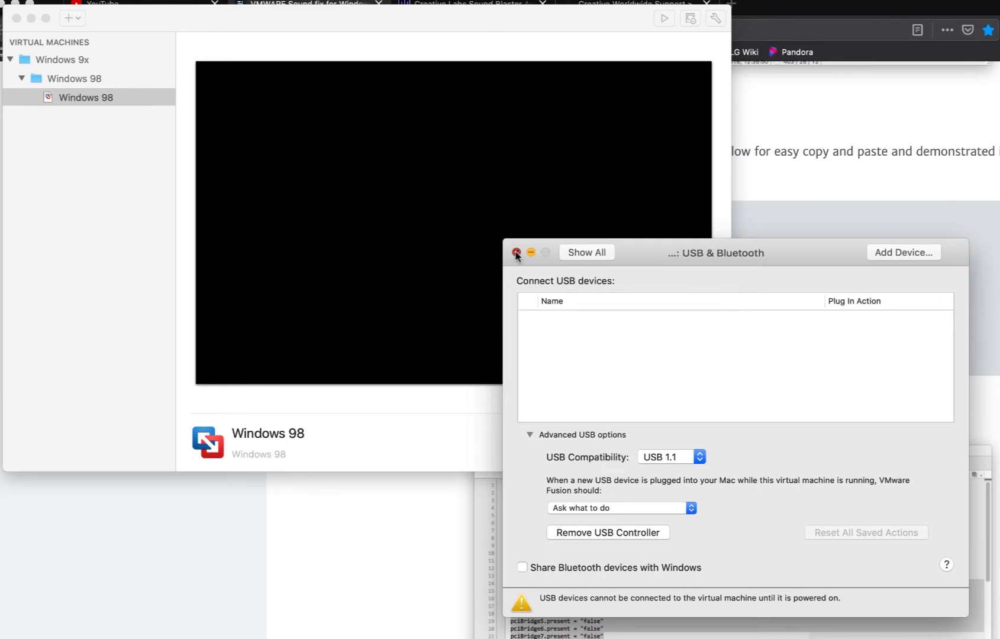
{"action": "left_click", "coordinate": [517, 252]}
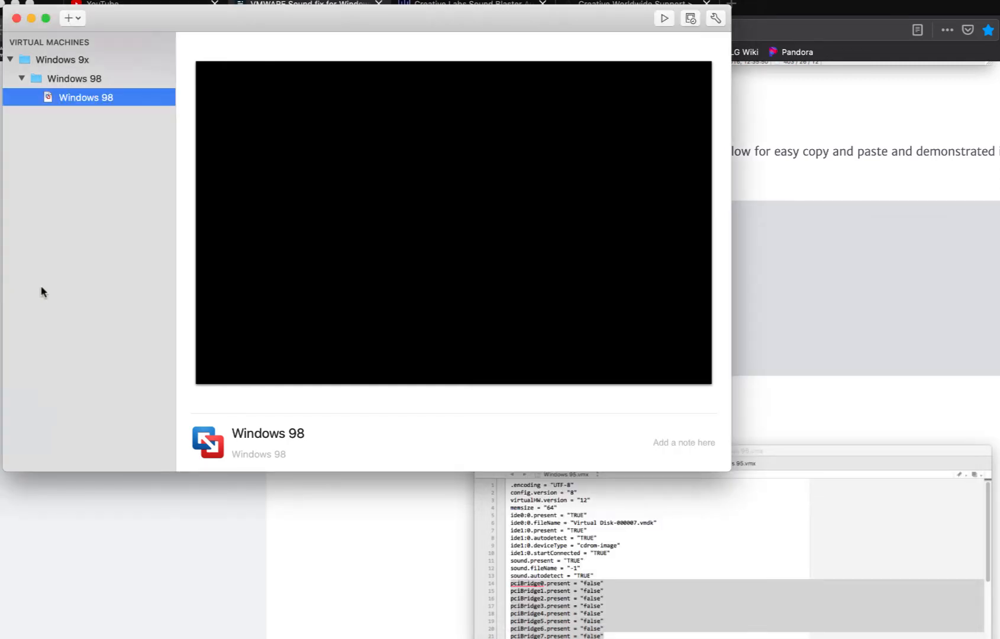
{"action": "mouse_move", "coordinate": [52, 280]}
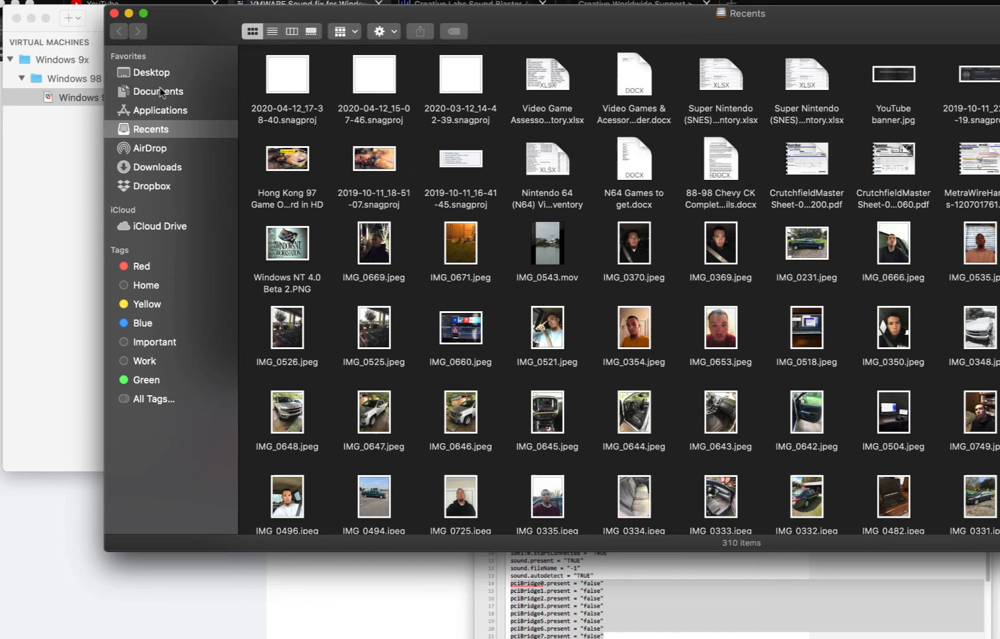
- From Documents > Virtual Machines, show the Windows 98 package contents and open Windows 98.vmx in TextEdit
{"action": "left_click", "coordinate": [158, 91]}
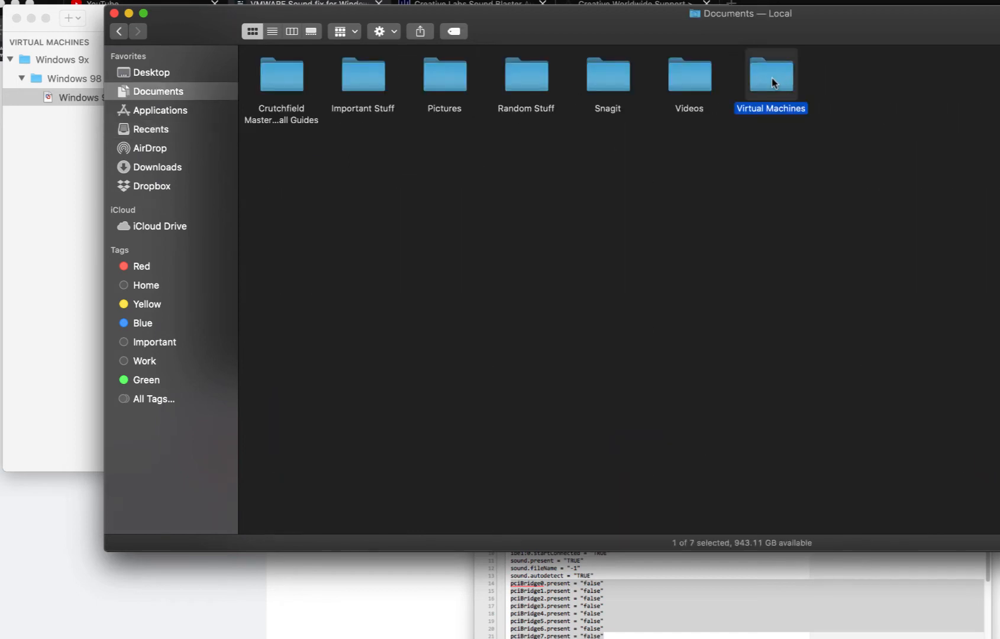
{"action": "double_click", "coordinate": [771, 73]}
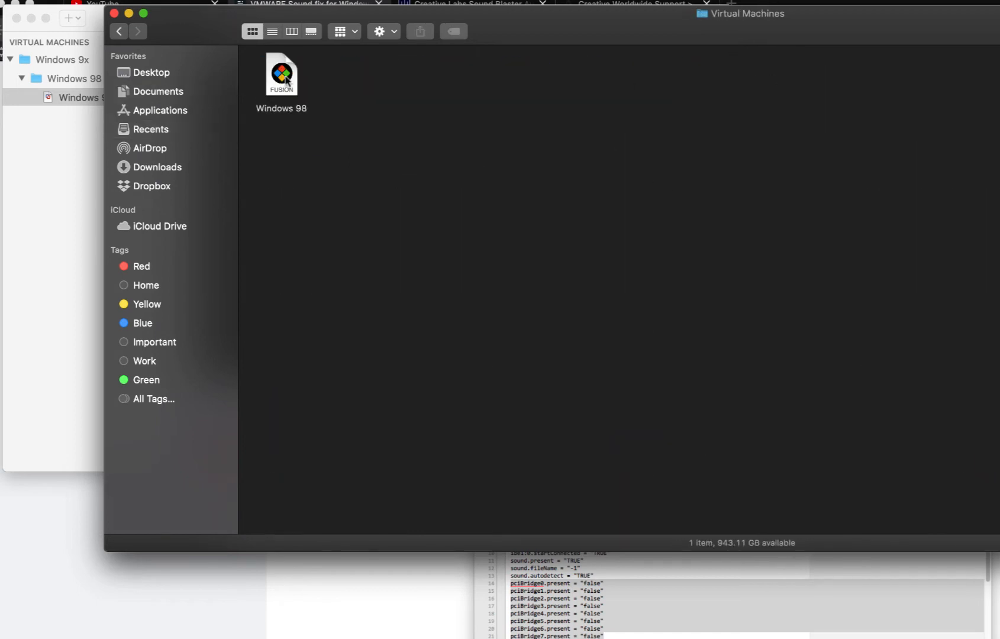
{"action": "right_click", "coordinate": [281, 71]}
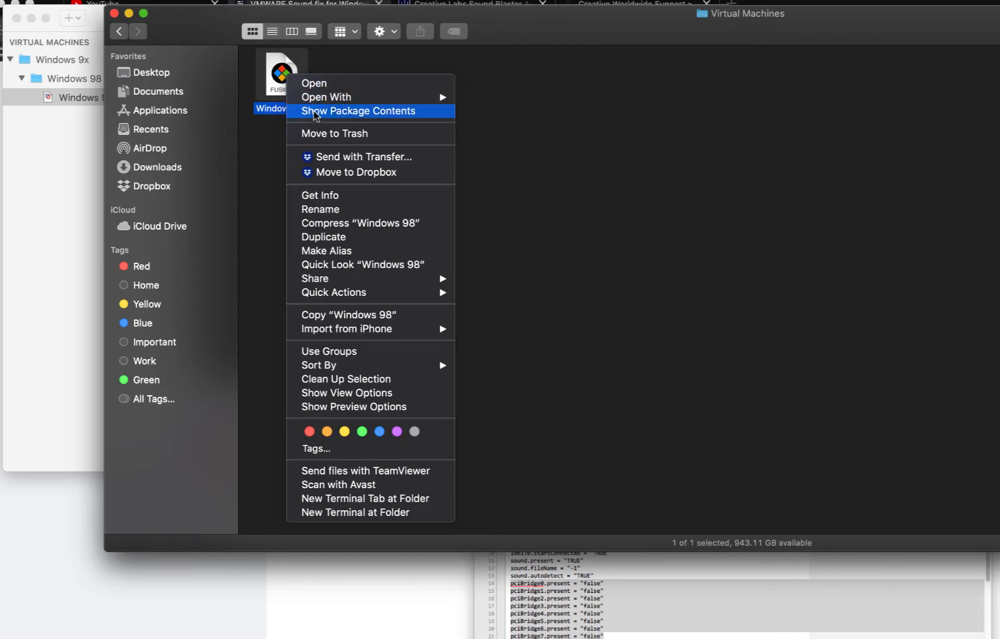
{"action": "left_click", "coordinate": [358, 110]}
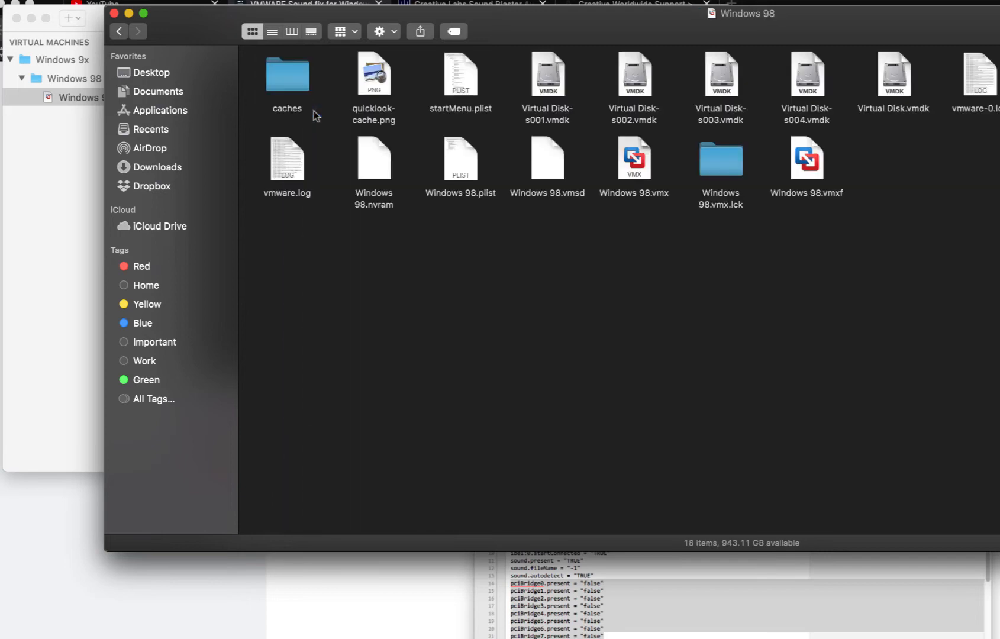
{"action": "right_click", "coordinate": [633, 160]}
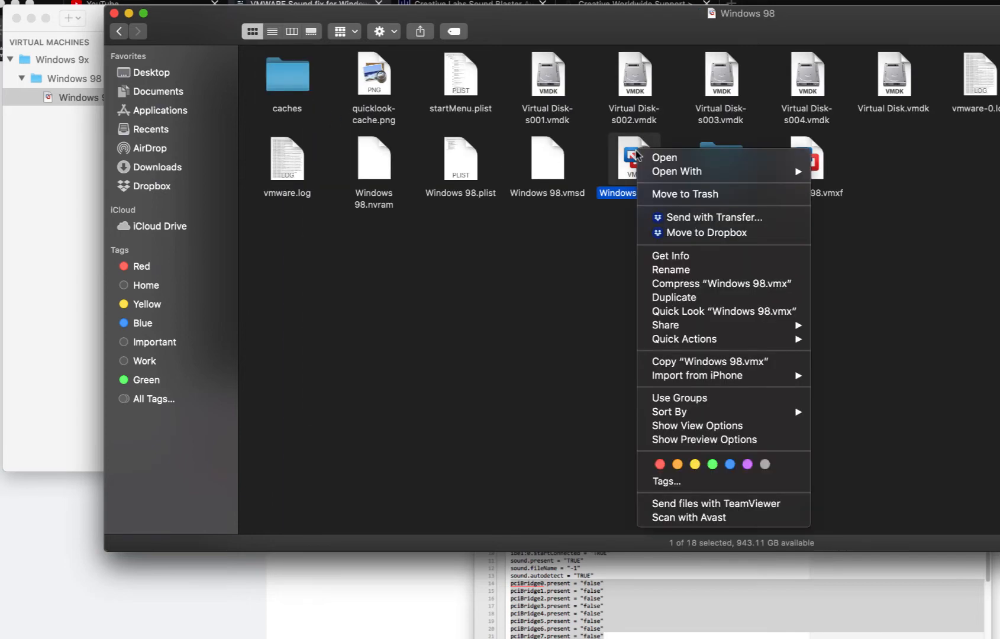
{"action": "mouse_move", "coordinate": [677, 170]}
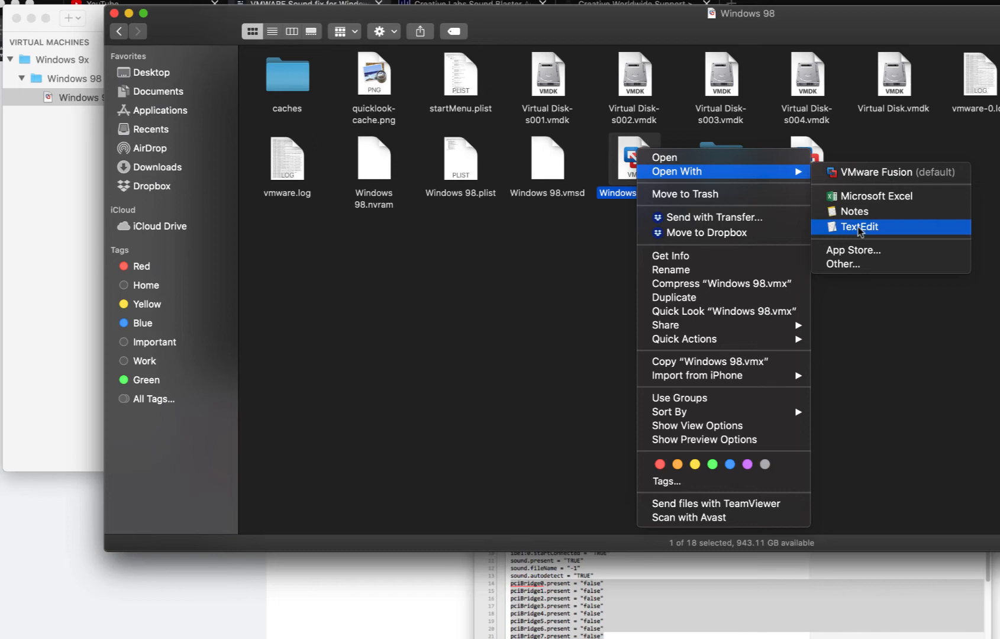
{"action": "left_click", "coordinate": [861, 226]}
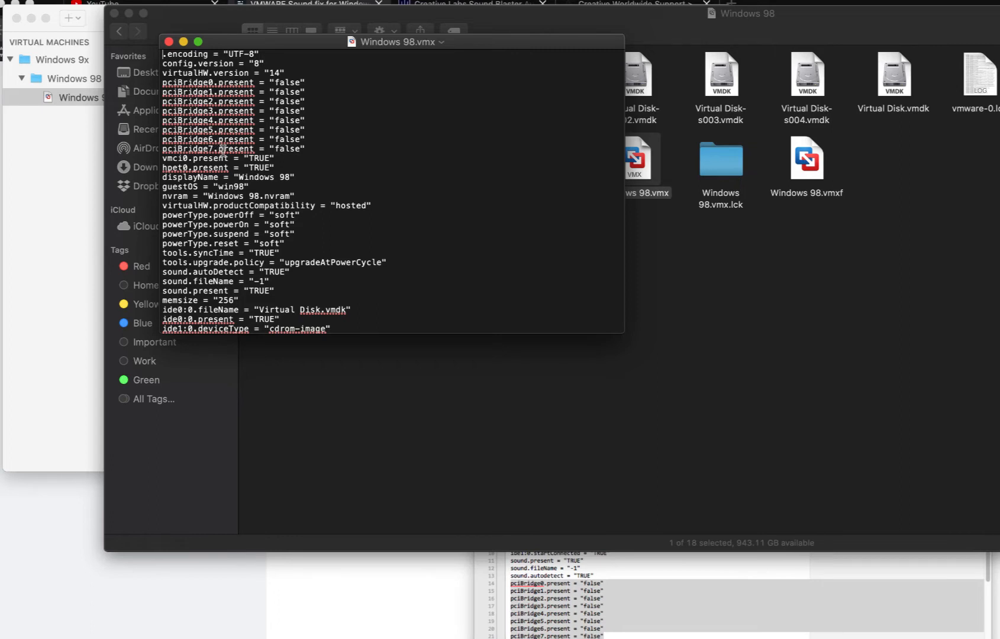
{"action": "mouse_move", "coordinate": [325, 239]}
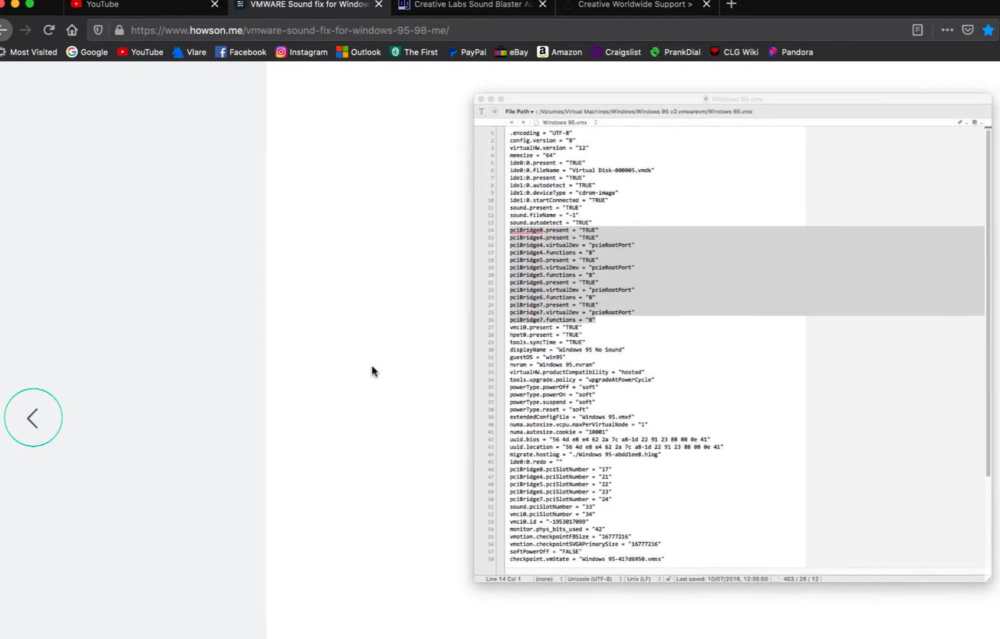
- Scroll the article down to the pciBridge0–7.present = "false" code block and return to VMware Fusion
{"action": "scroll", "scroll_direction": "down", "scroll_amount": 3}
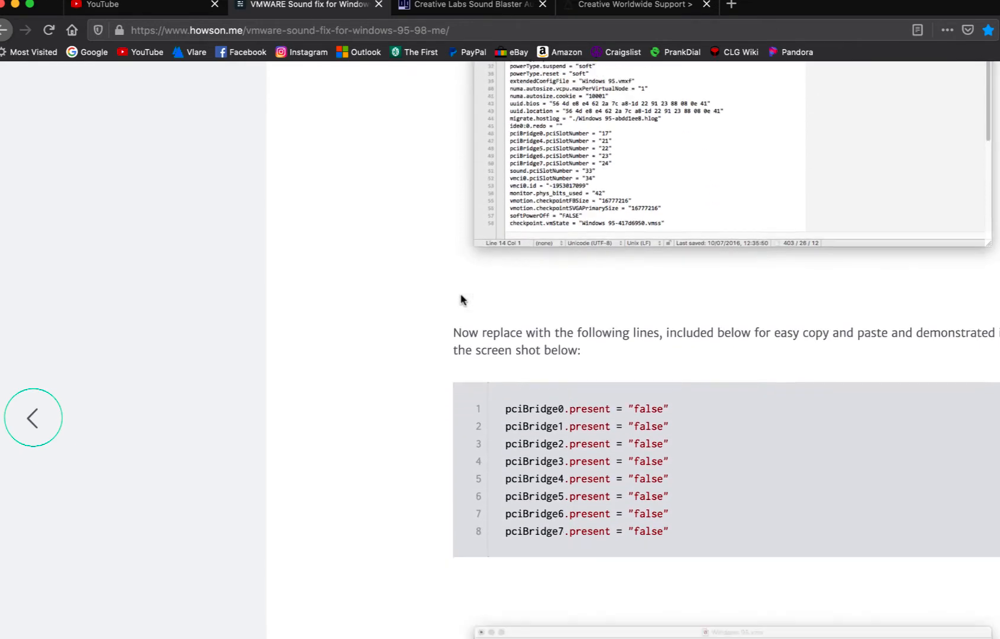
{"action": "scroll", "scroll_direction": "down", "scroll_amount": 3}
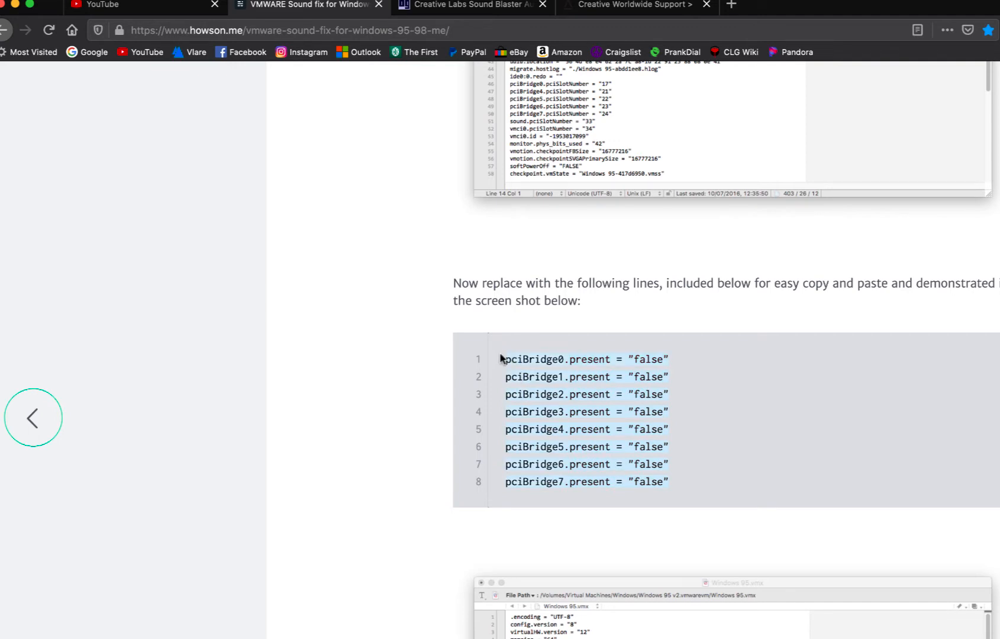
{"action": "mouse_move", "coordinate": [424, 435]}
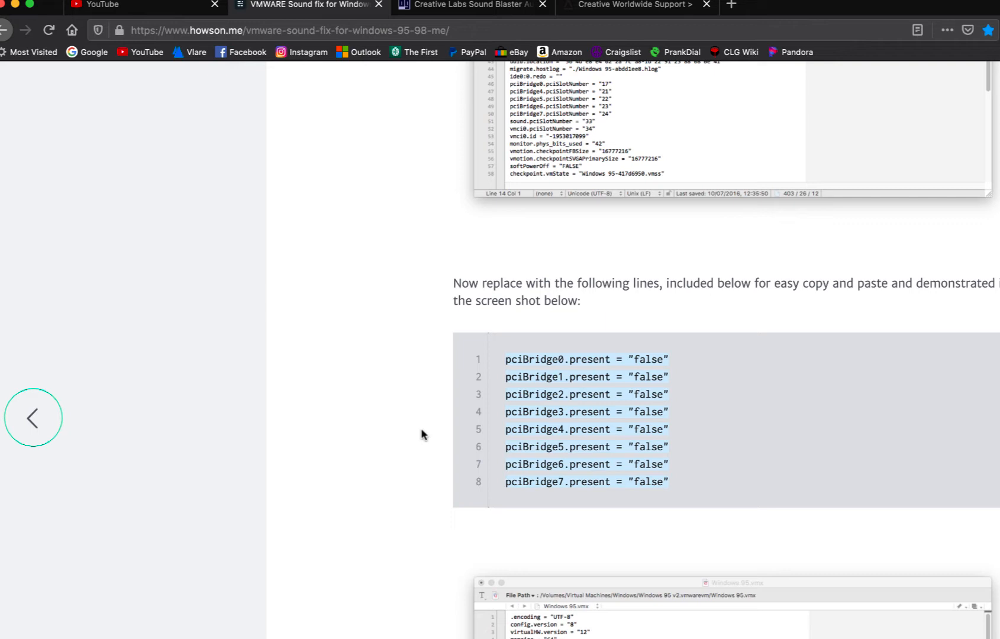
{"action": "mouse_move", "coordinate": [546, 385]}
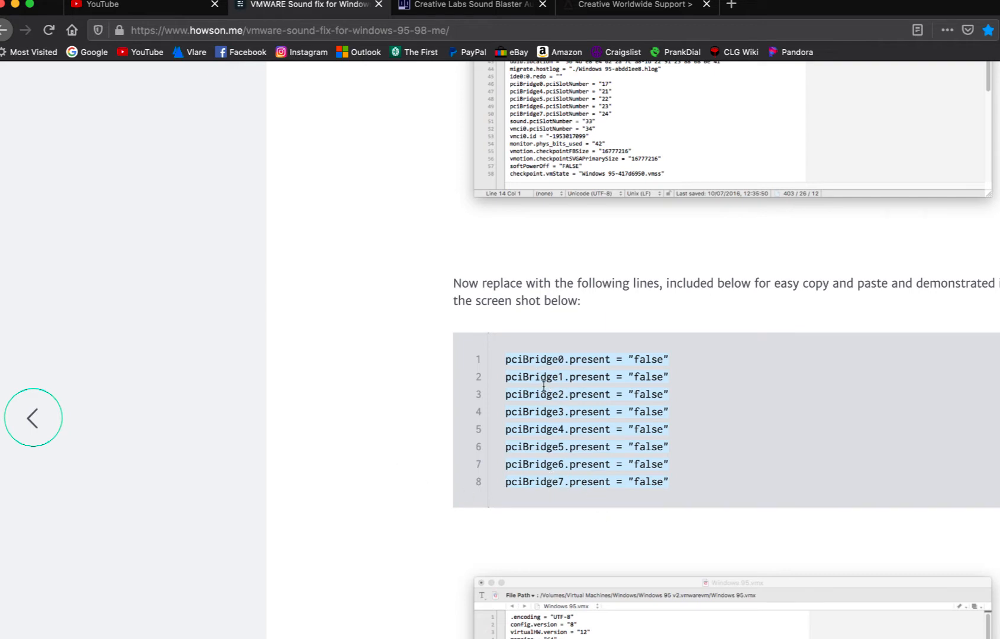
{"action": "mouse_move", "coordinate": [485, 423]}
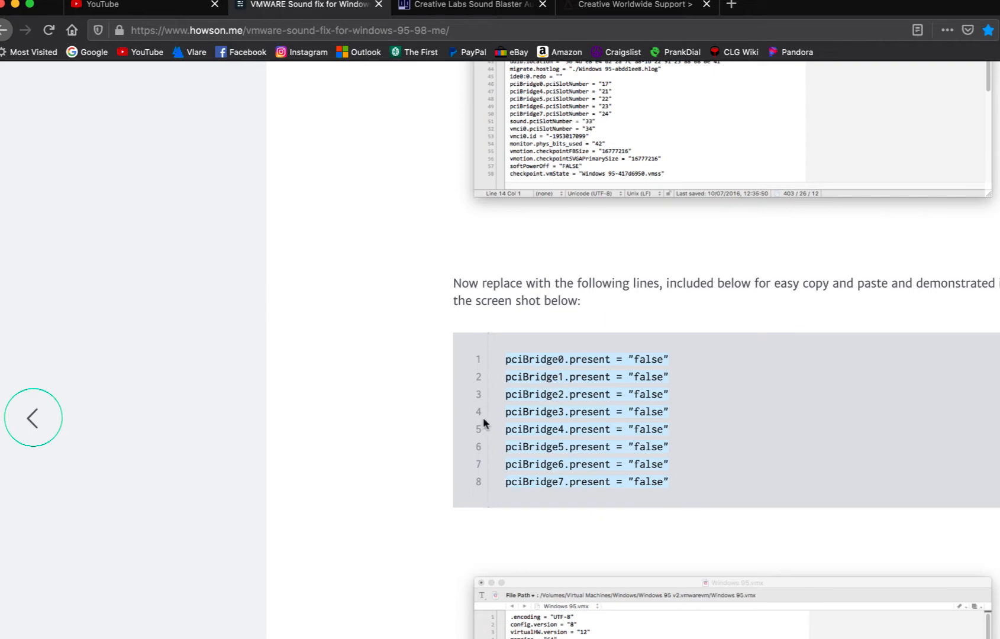
{"action": "mouse_move", "coordinate": [535, 392]}
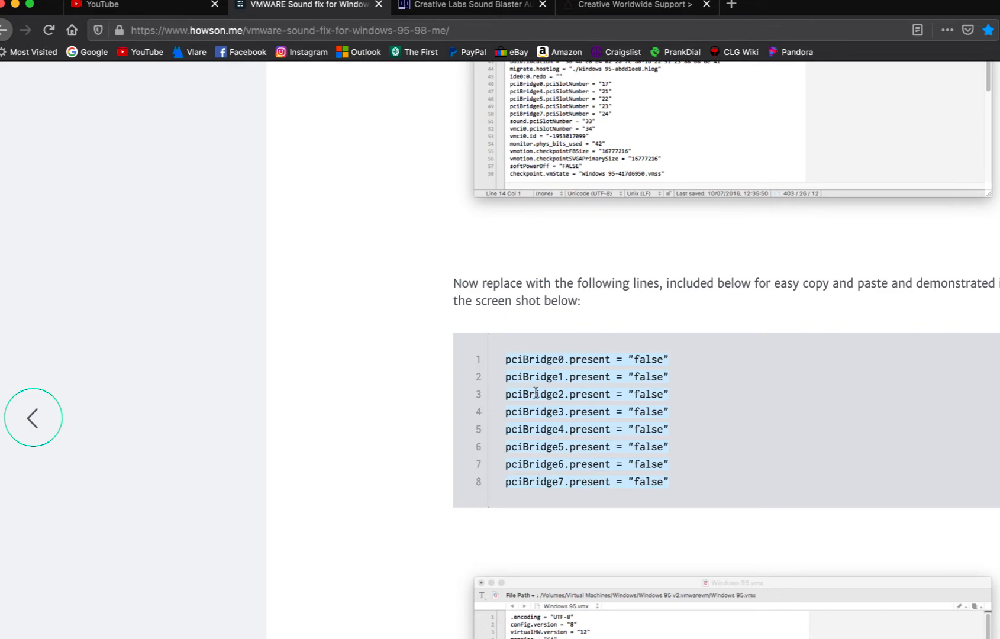
{"action": "scroll", "scroll_direction": "down", "scroll_amount": 3}
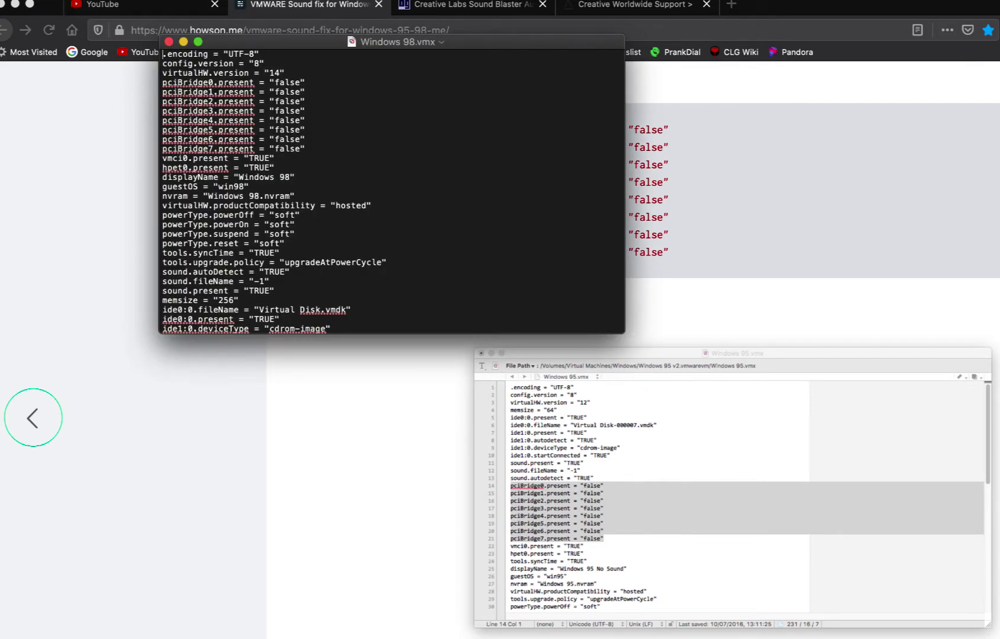
{"action": "left_click", "coordinate": [170, 42]}
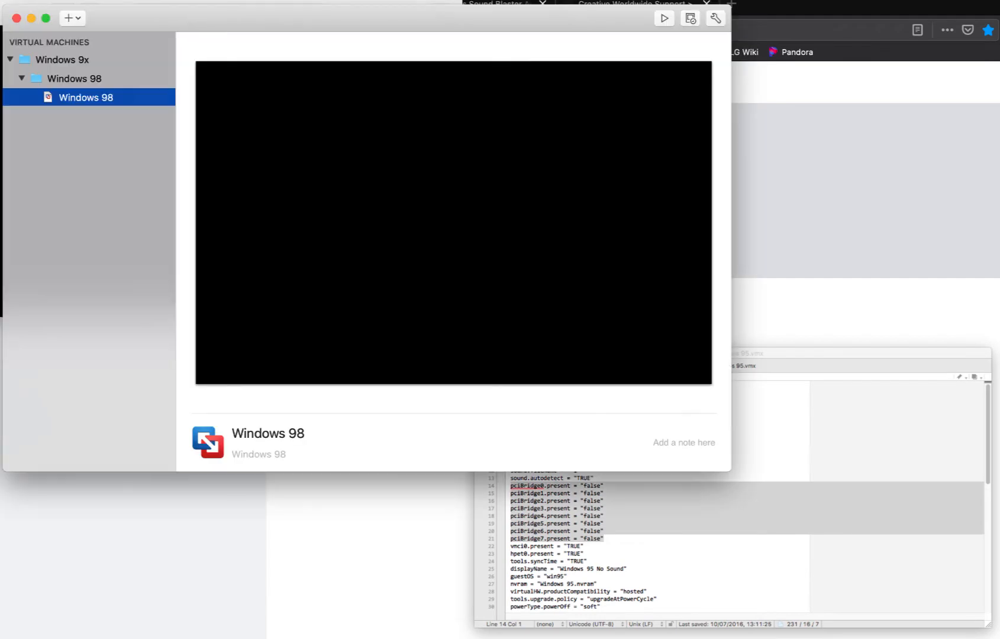
{"action": "mouse_move", "coordinate": [85, 97]}
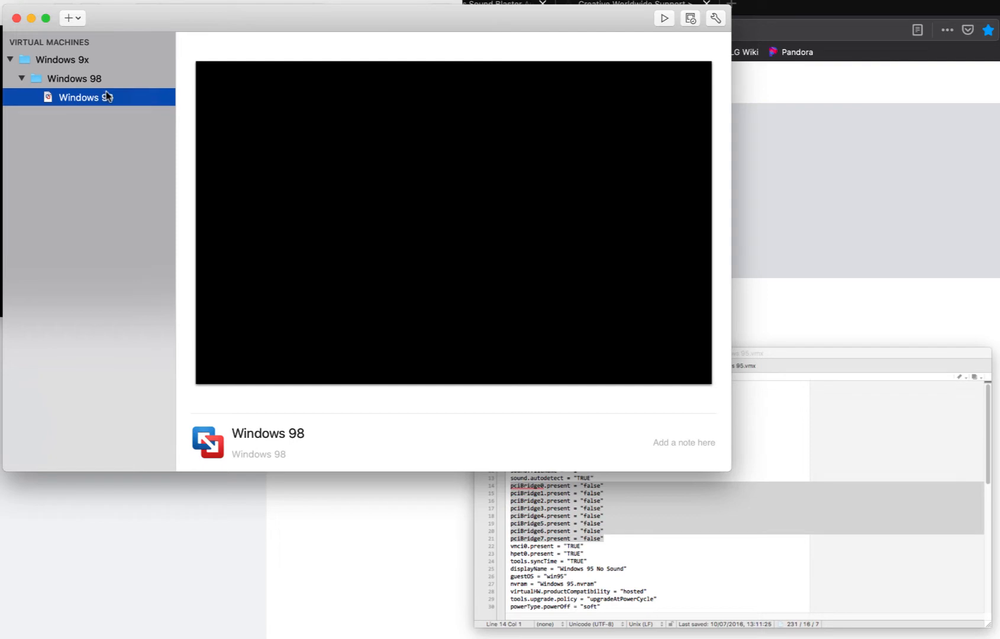
{"action": "mouse_move", "coordinate": [361, 143]}
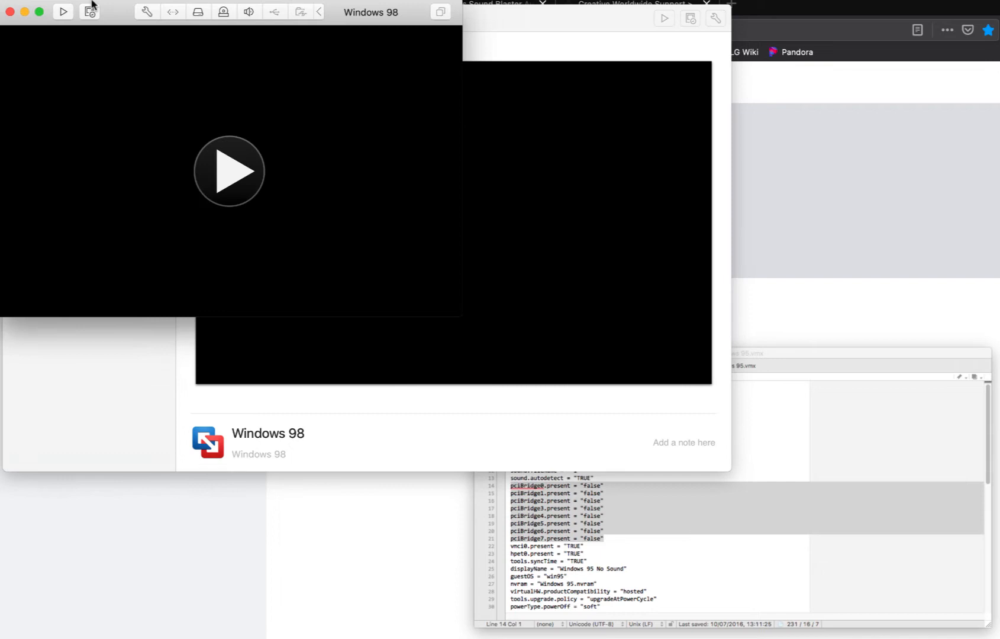
{"action": "mouse_move", "coordinate": [228, 170]}
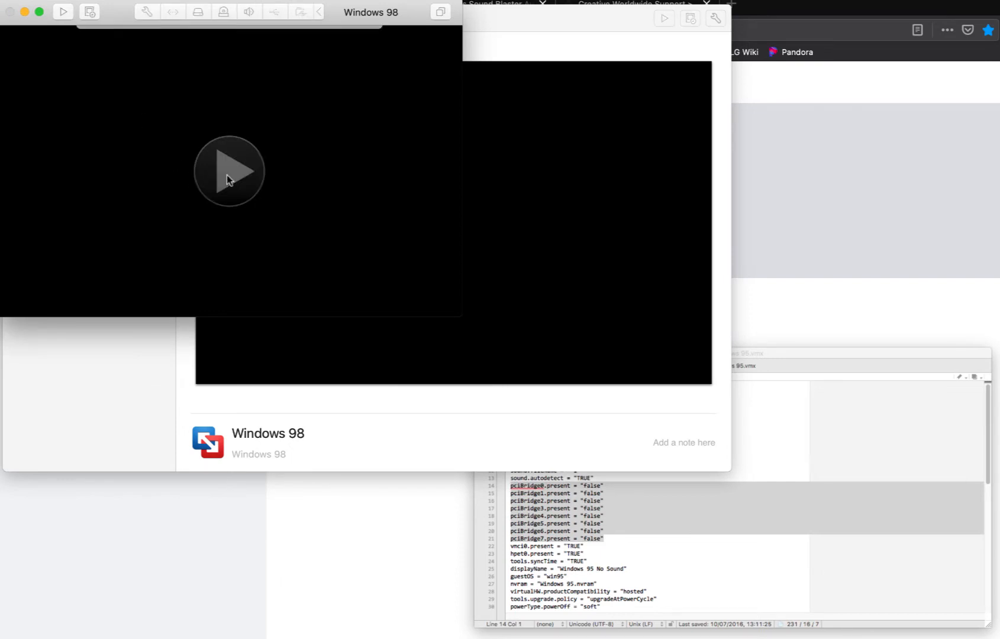
- Power on the VM, decline reconnecting the missing ide0:1 device, and OK the network password prompt
{"action": "left_click", "coordinate": [229, 170]}
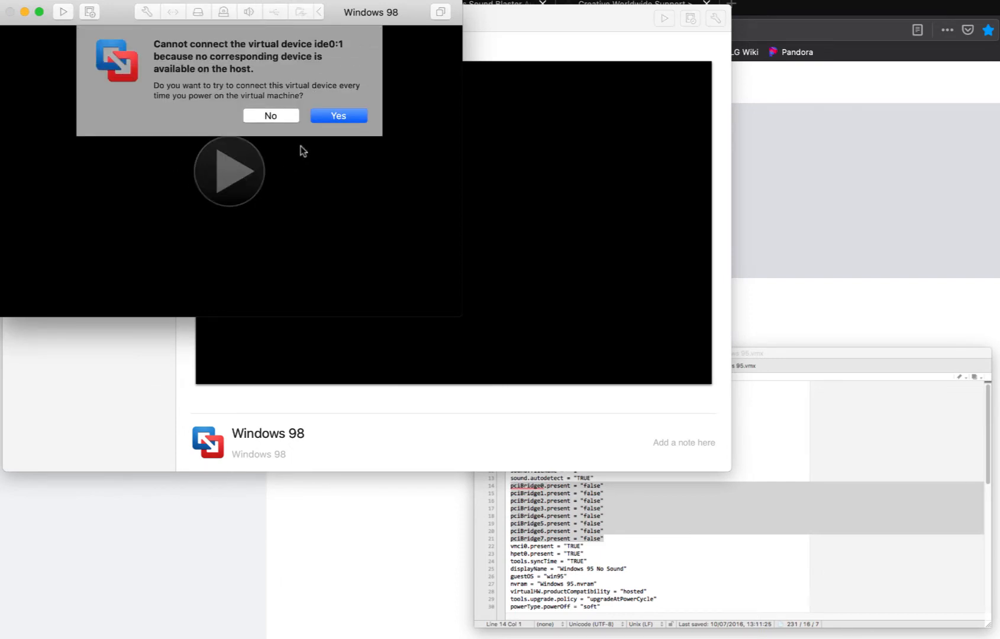
{"action": "left_click", "coordinate": [270, 116]}
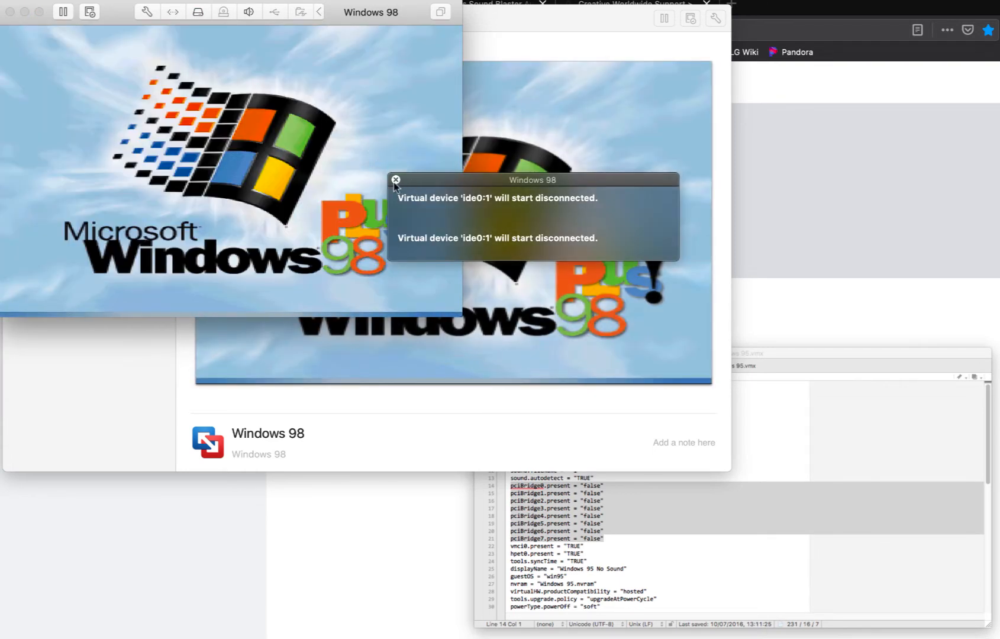
{"action": "left_click", "coordinate": [395, 180]}
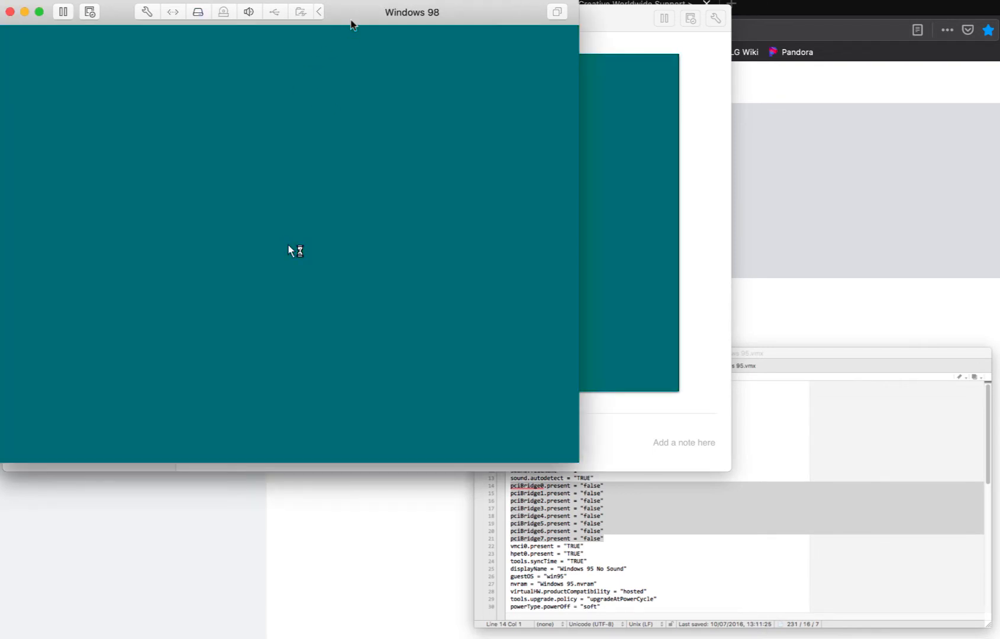
{"action": "mouse_move", "coordinate": [373, 106]}
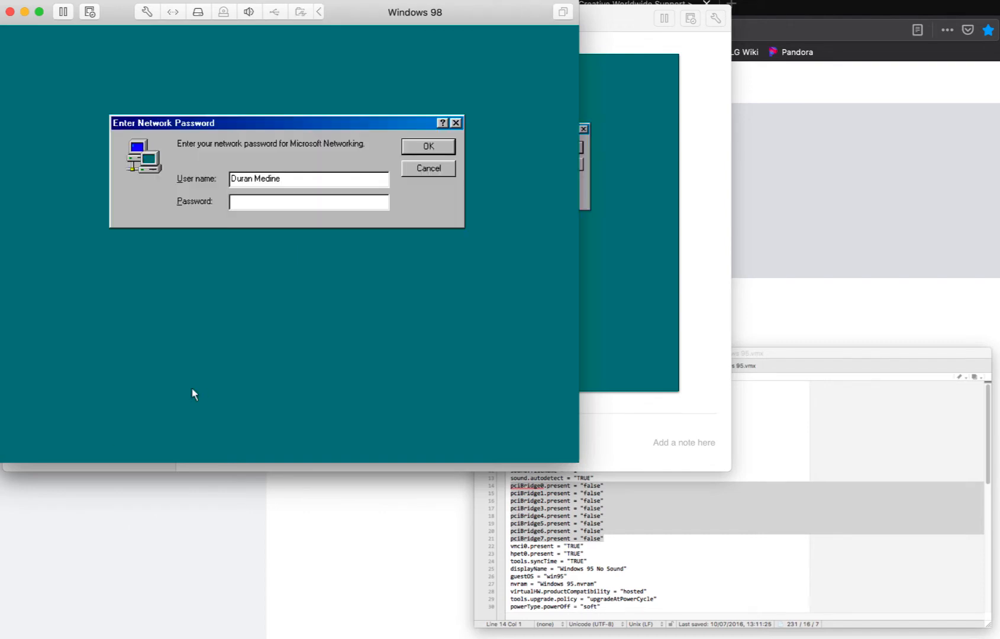
{"action": "left_click", "coordinate": [429, 146]}
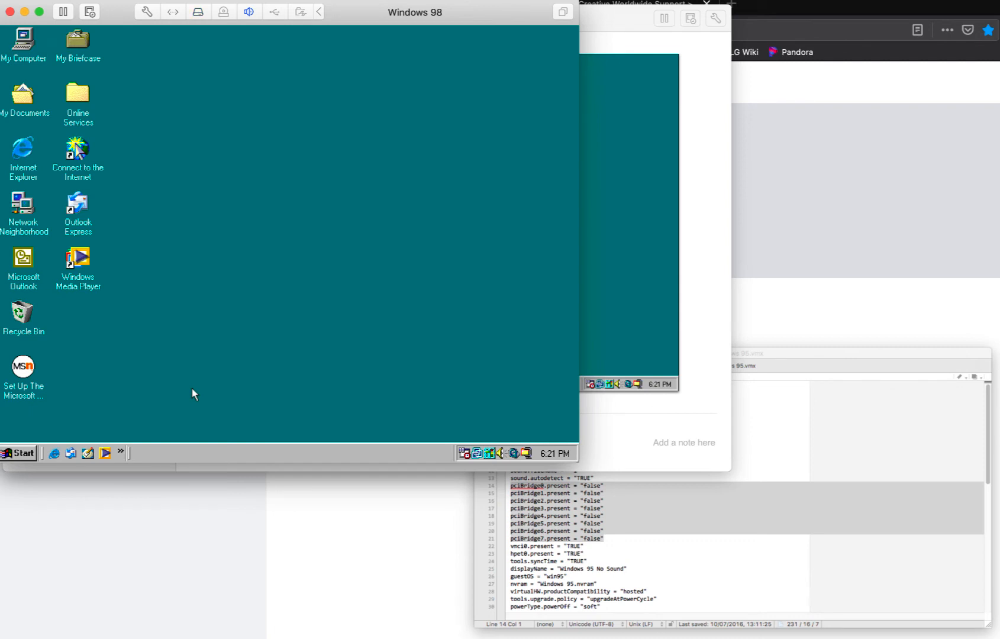
{"action": "mouse_move", "coordinate": [201, 350]}
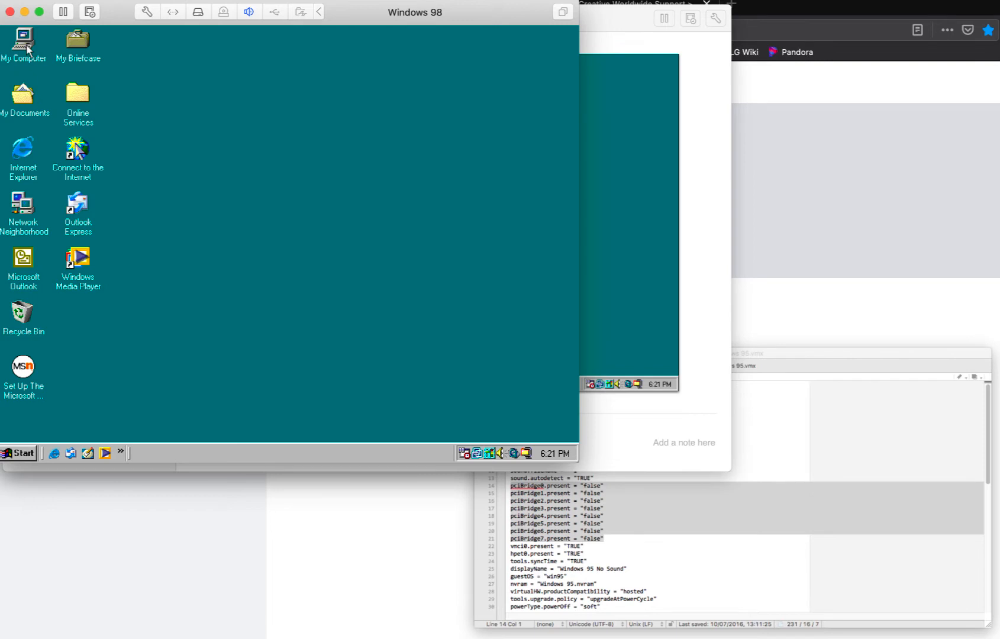
- Browse from My Computer through C:, Windows and System32 into the Drivers folder
{"action": "double_click", "coordinate": [24, 40]}
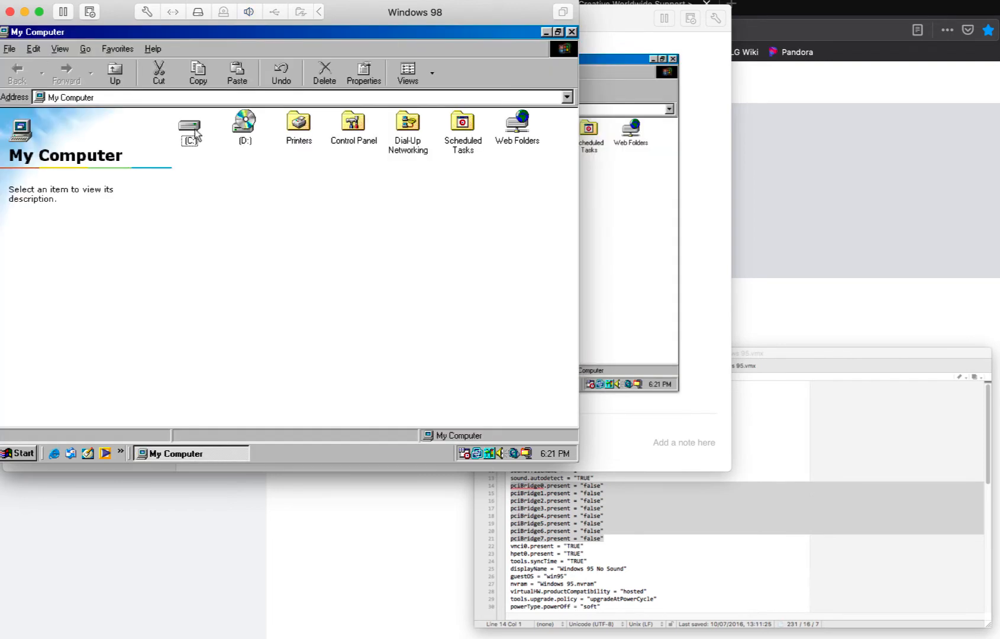
{"action": "double_click", "coordinate": [189, 121]}
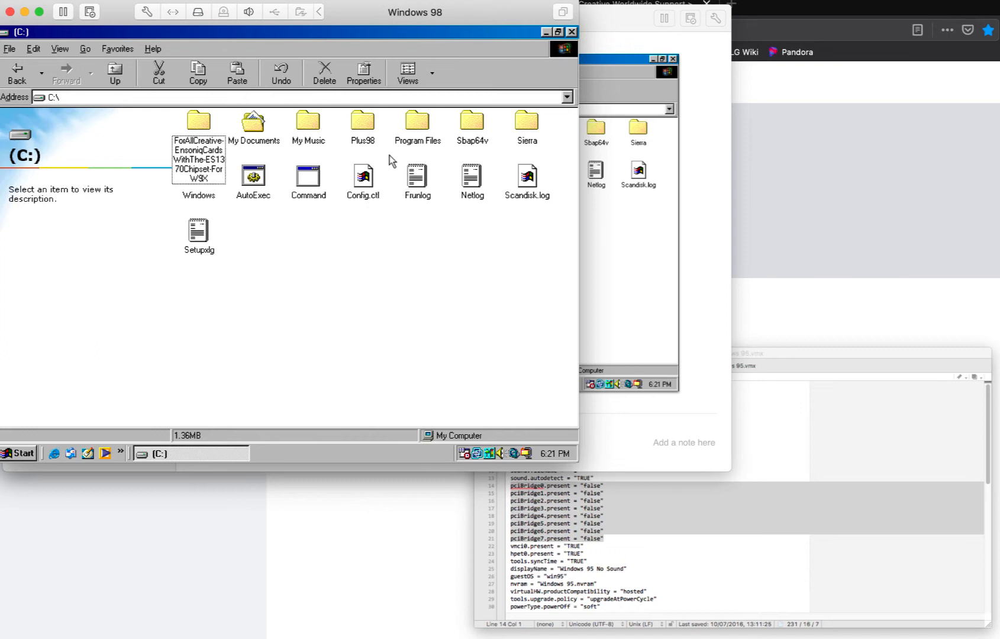
{"action": "mouse_move", "coordinate": [307, 132]}
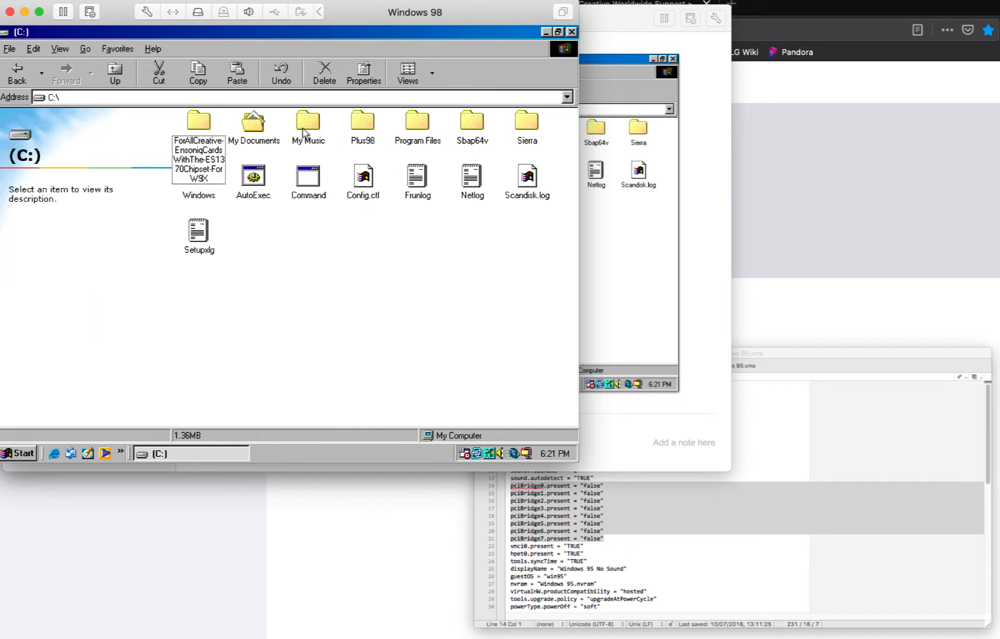
{"action": "mouse_move", "coordinate": [206, 202]}
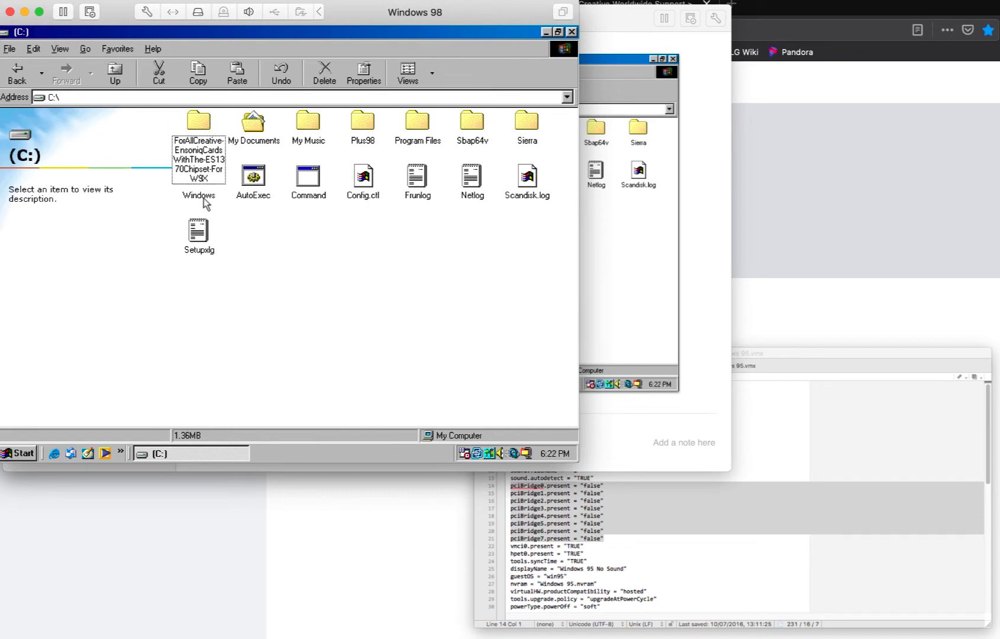
{"action": "left_click", "coordinate": [199, 179]}
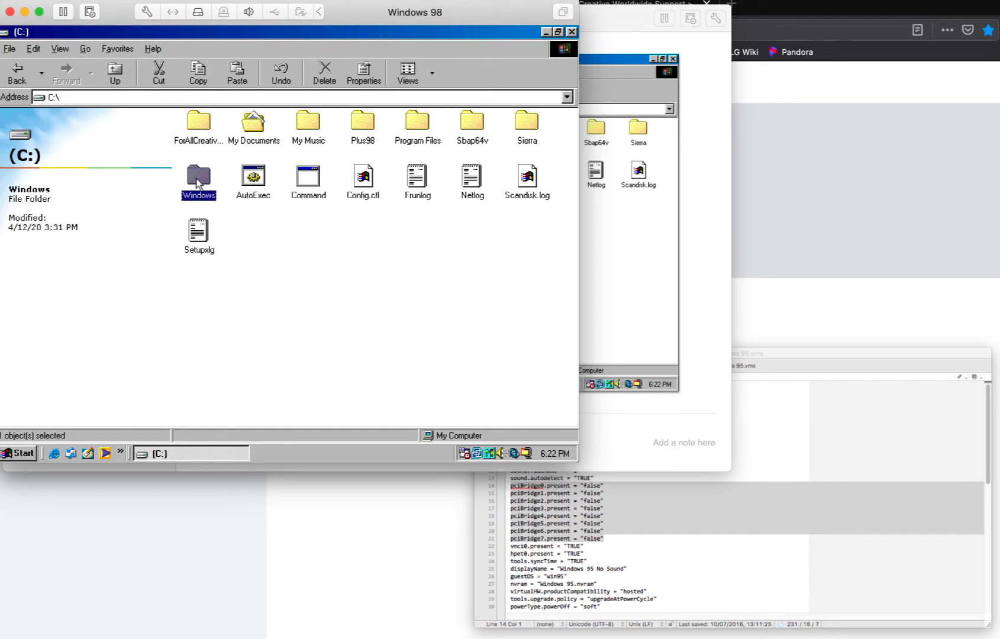
{"action": "double_click", "coordinate": [198, 181]}
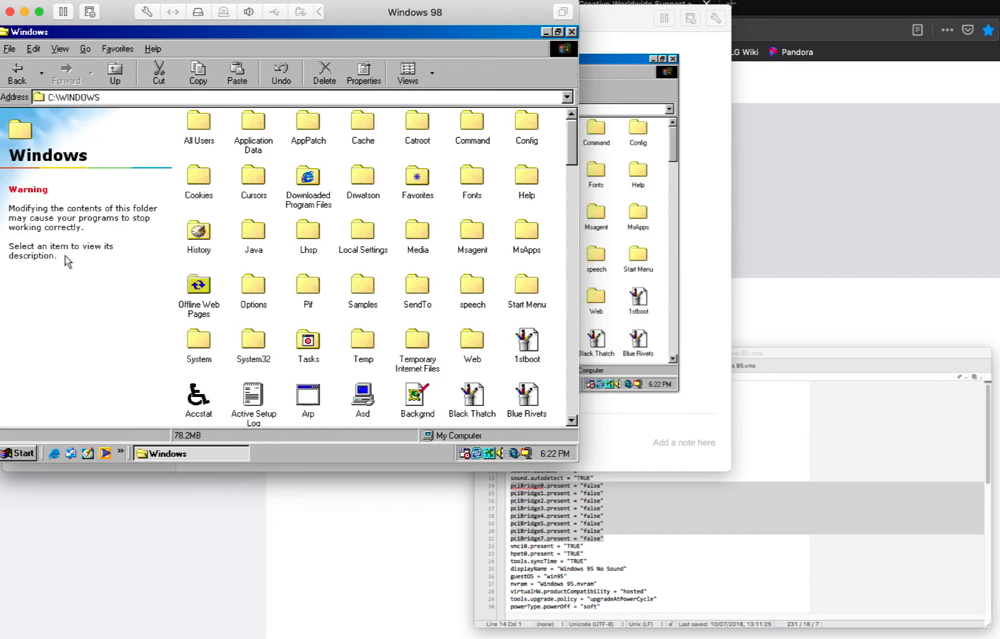
{"action": "mouse_move", "coordinate": [115, 266]}
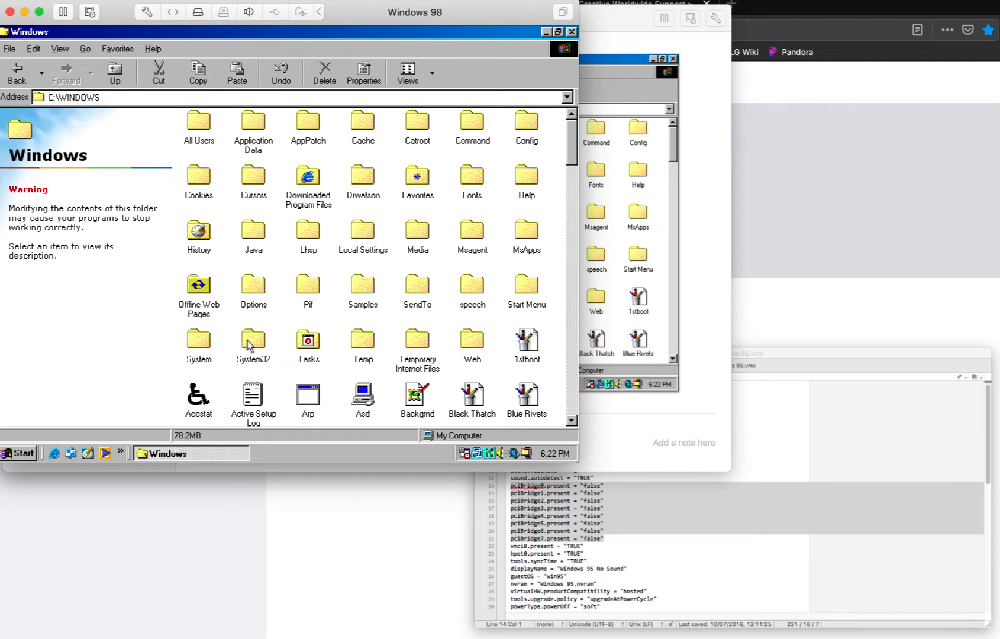
{"action": "double_click", "coordinate": [253, 343]}
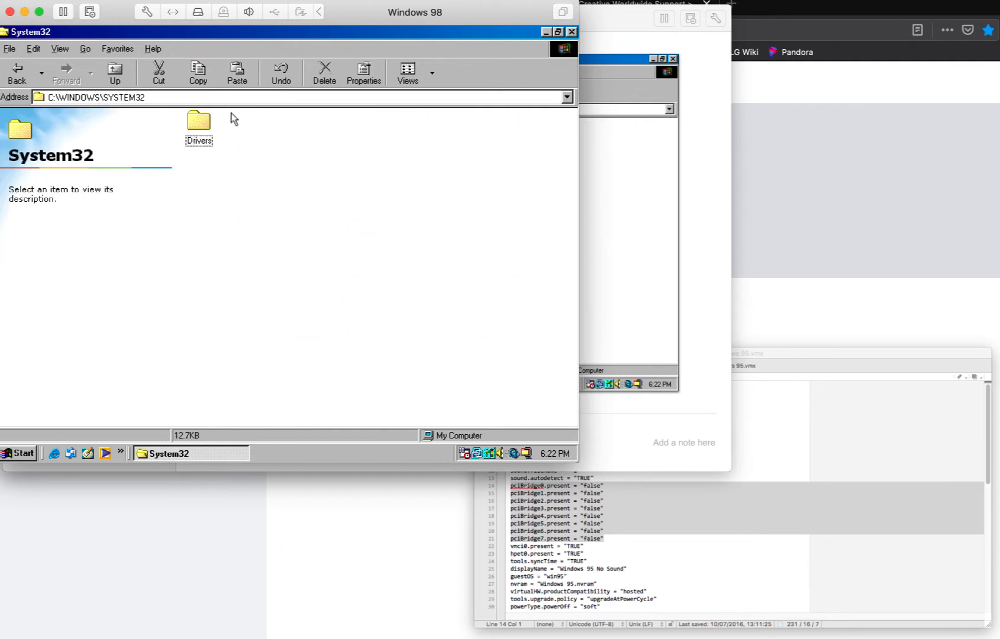
{"action": "double_click", "coordinate": [199, 122]}
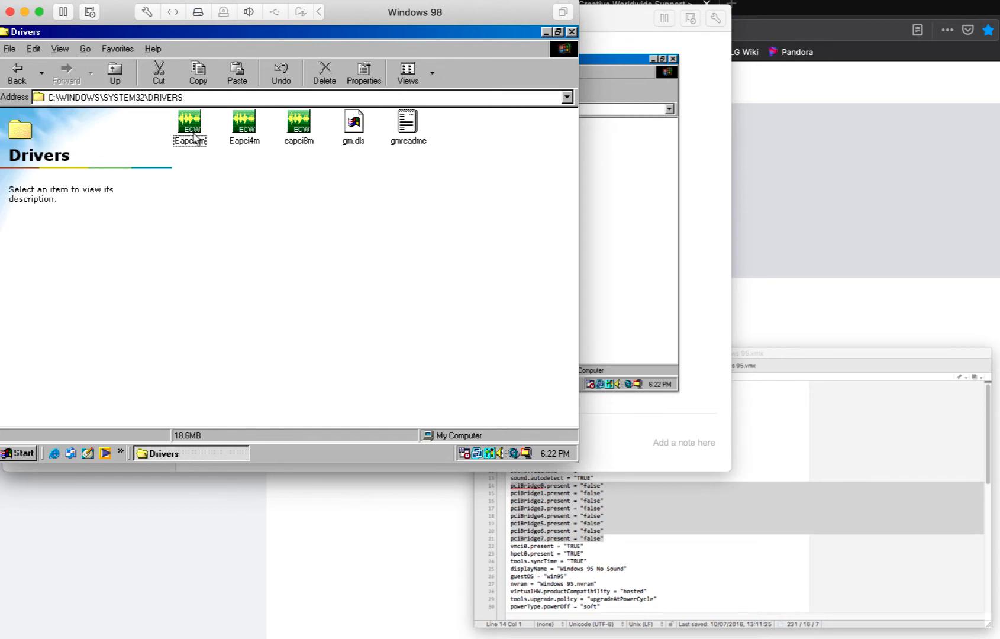
{"action": "mouse_move", "coordinate": [193, 152]}
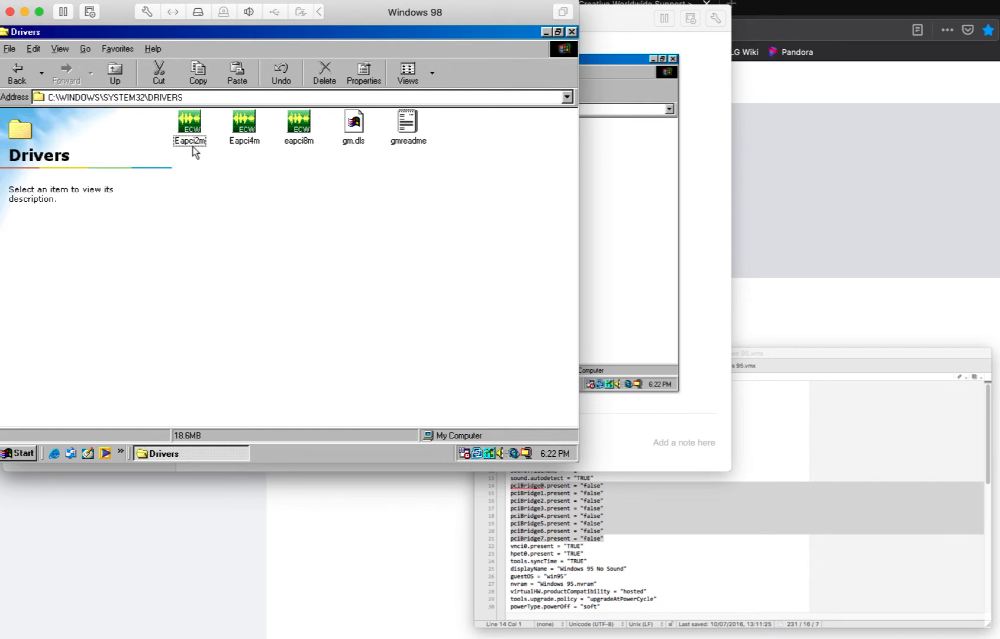
{"action": "mouse_move", "coordinate": [261, 155]}
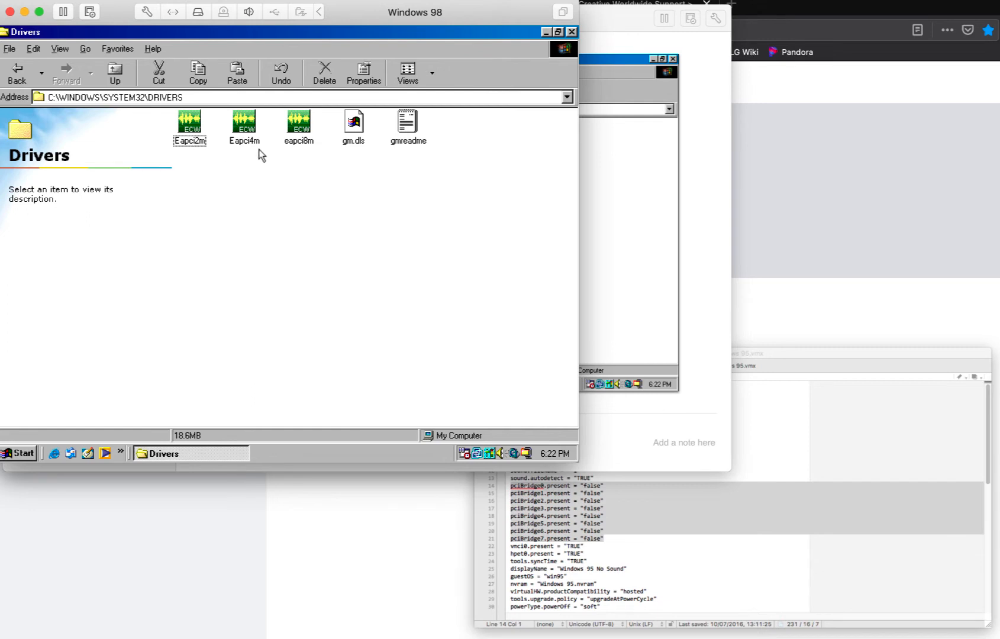
{"action": "mouse_move", "coordinate": [322, 162]}
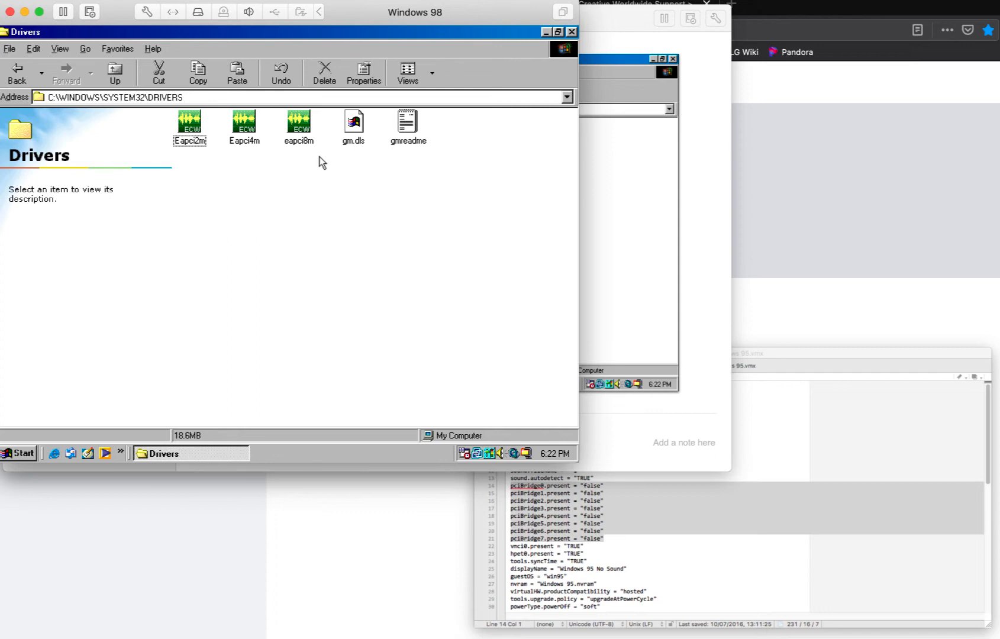
{"action": "mouse_move", "coordinate": [235, 153]}
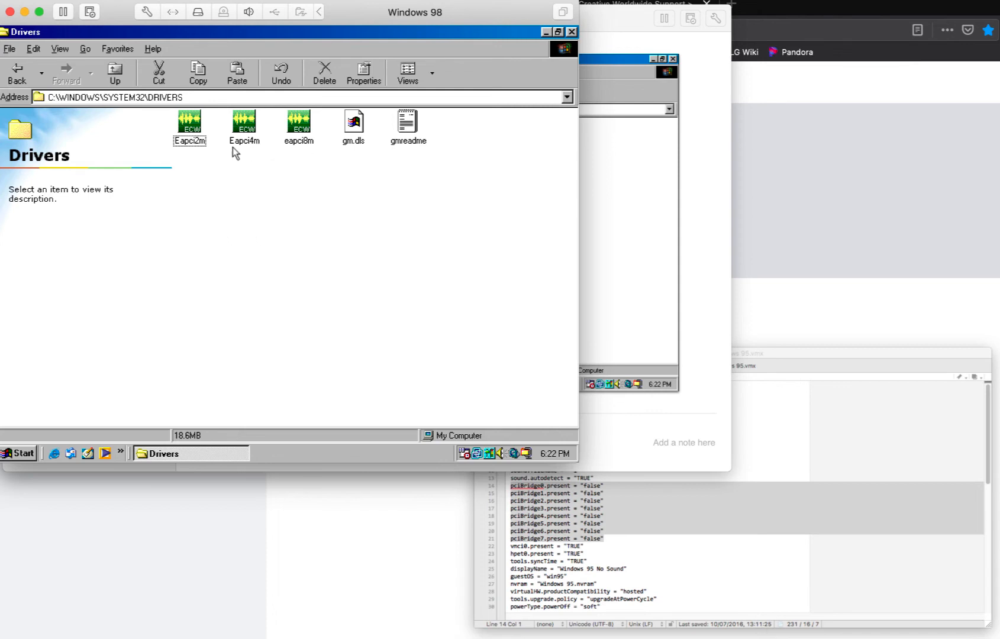
{"action": "mouse_move", "coordinate": [253, 154]}
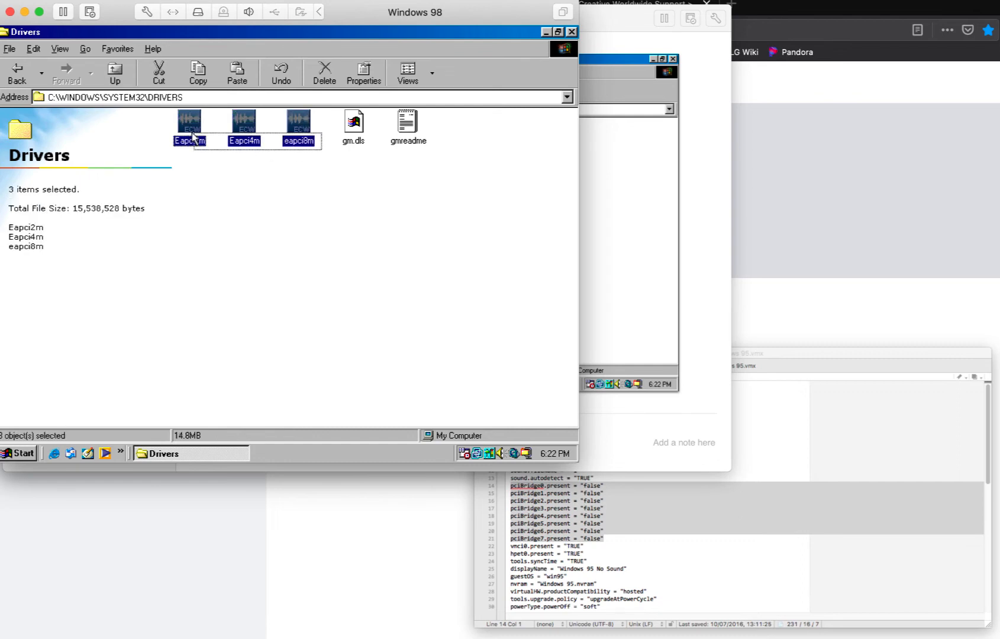
- Leave the selected driver files and go into the C:\WINDOWS\SYSTEM folder
{"action": "right_click", "coordinate": [189, 124]}
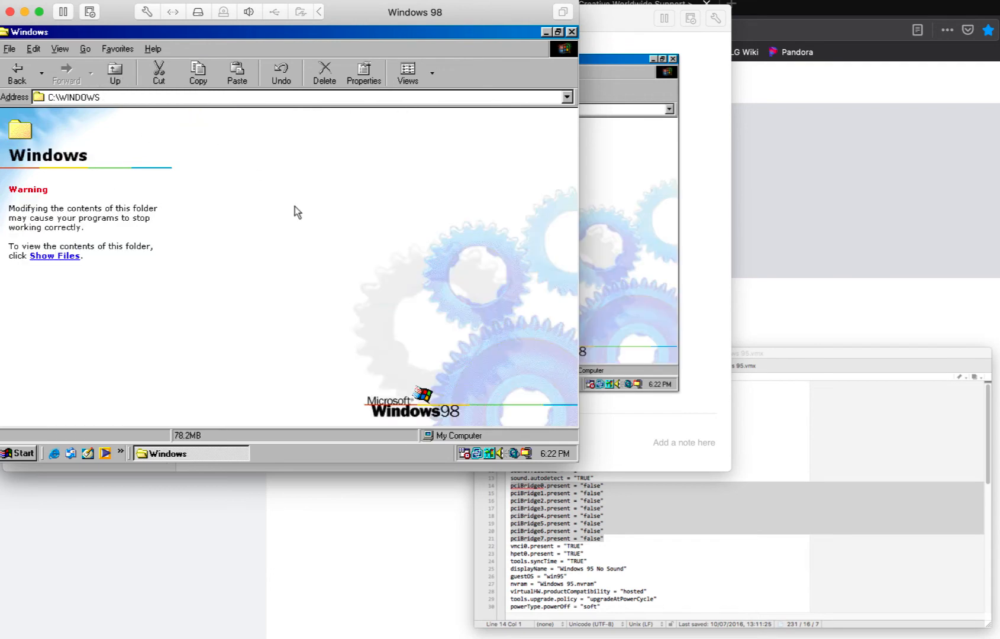
{"action": "left_click", "coordinate": [54, 256]}
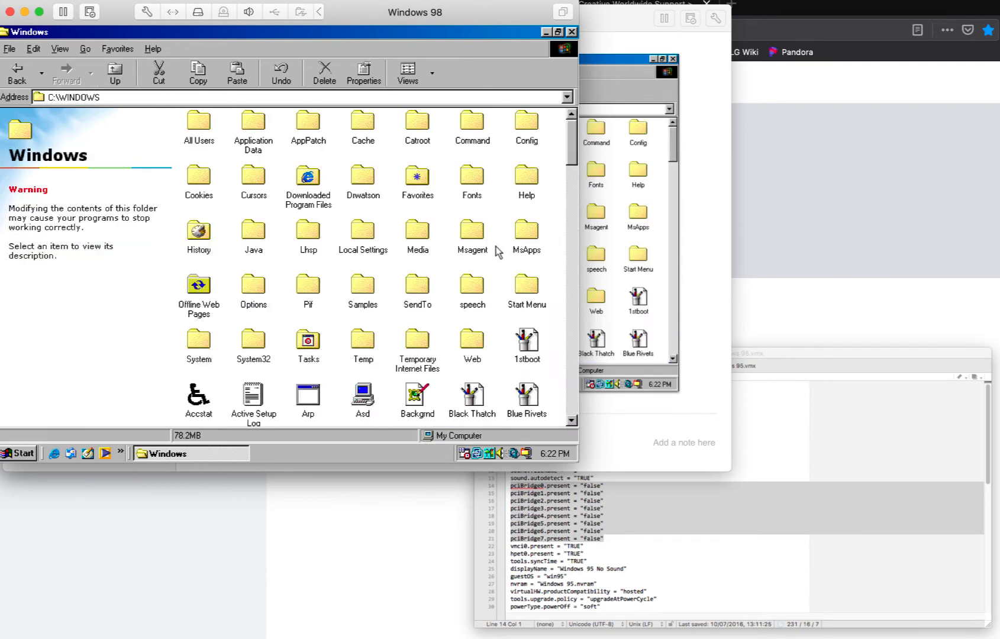
{"action": "left_click", "coordinate": [199, 342]}
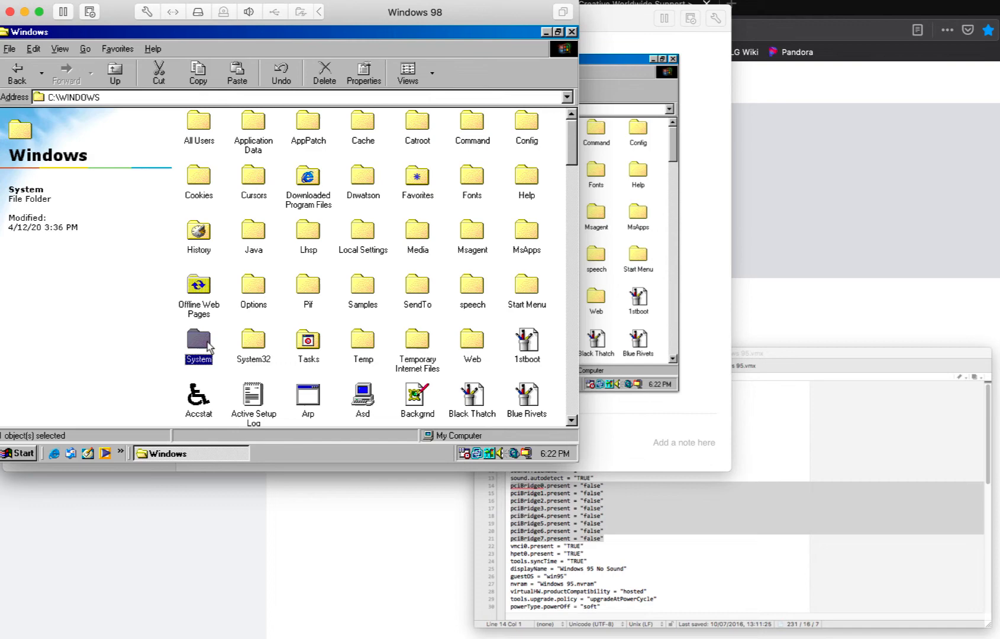
{"action": "double_click", "coordinate": [197, 342]}
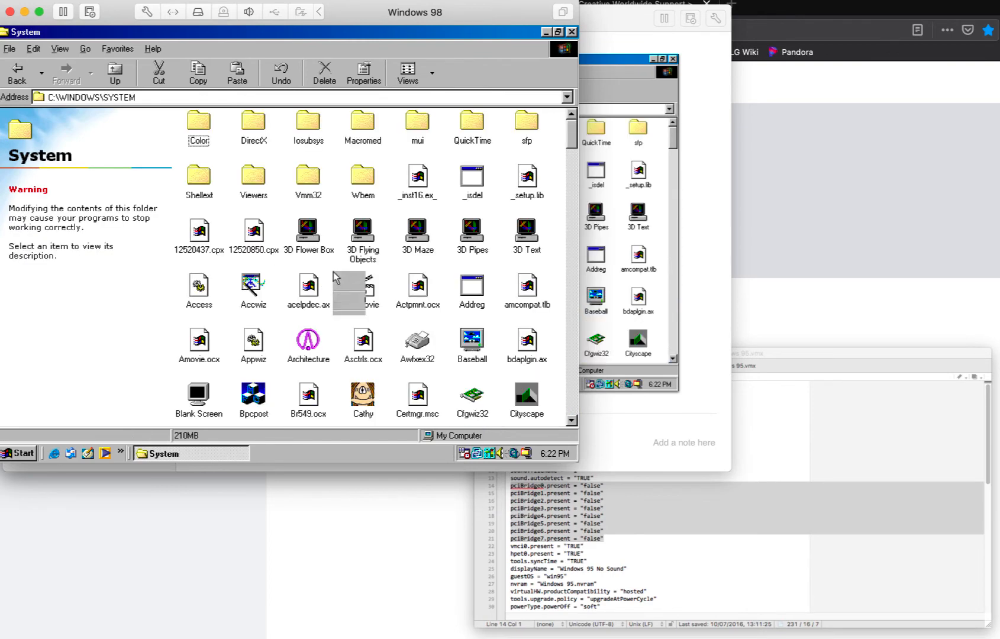
- Refresh the System folder view and scroll down to the Eapci driver files
{"action": "right_click", "coordinate": [344, 281]}
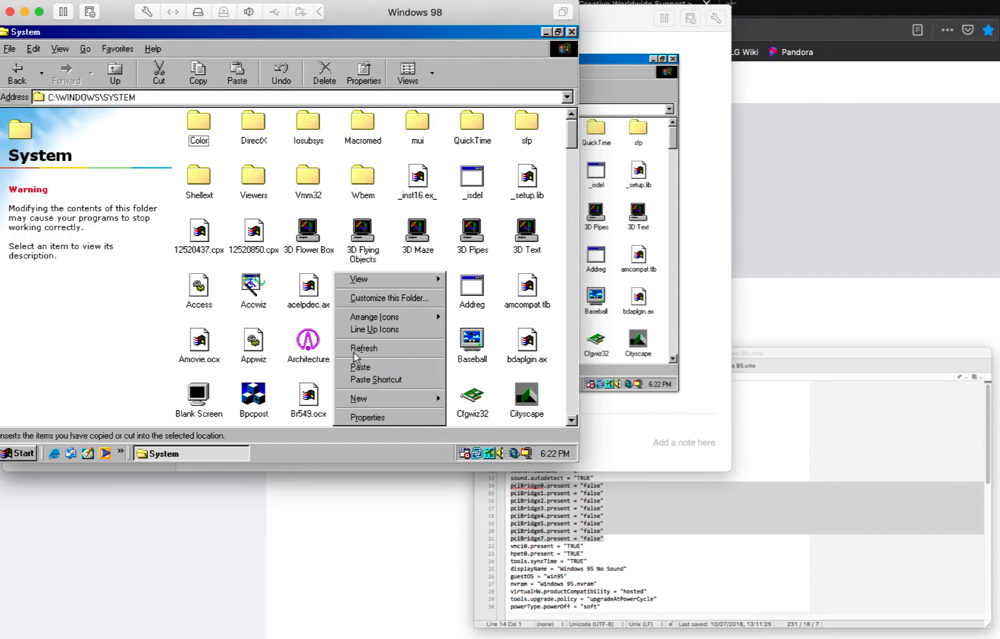
{"action": "left_click", "coordinate": [363, 348]}
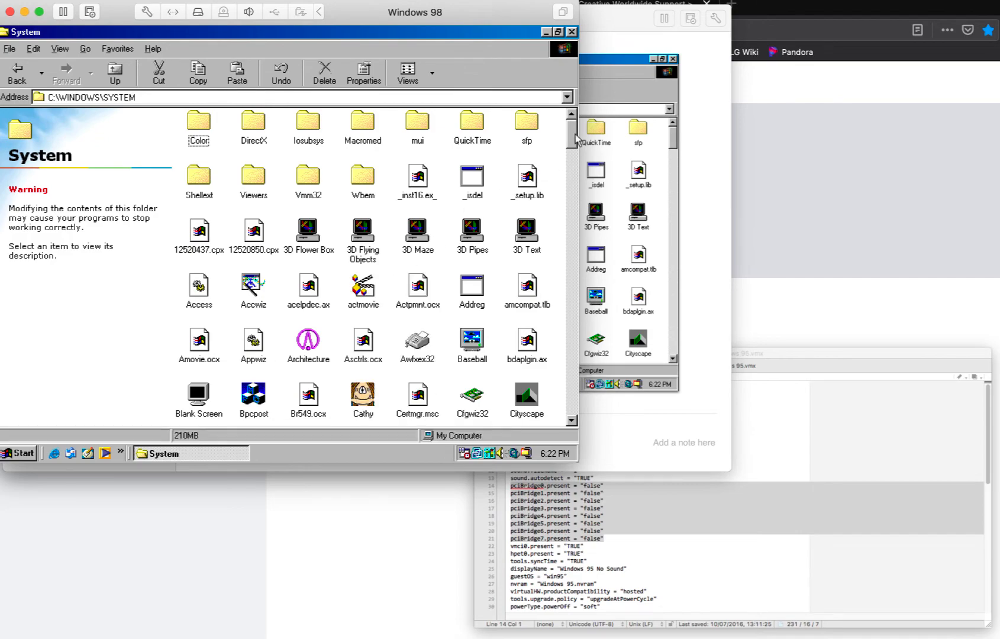
{"action": "scroll", "scroll_direction": "down", "scroll_amount": 3}
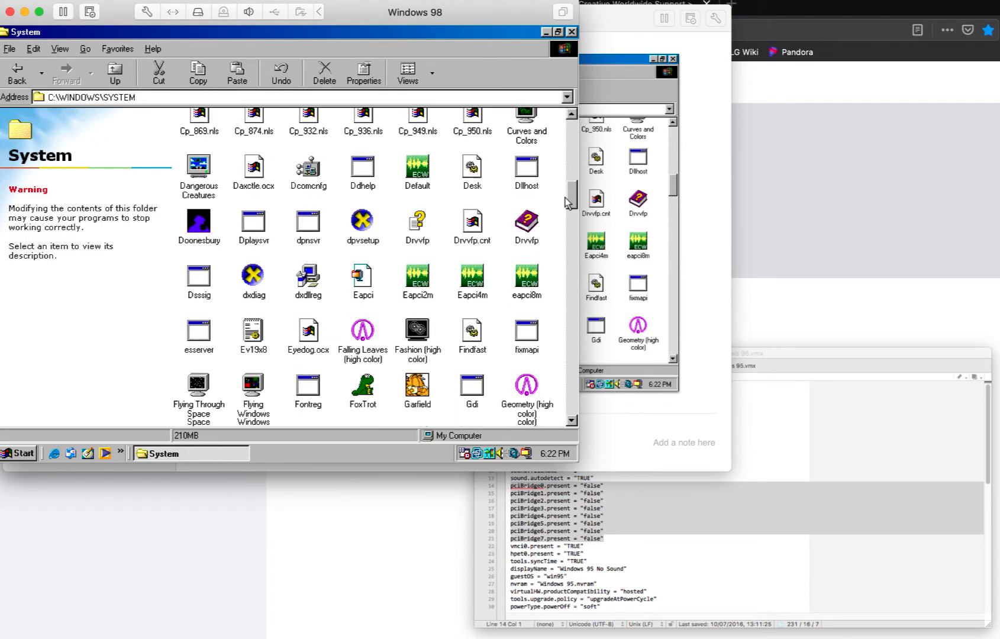
{"action": "scroll", "scroll_direction": "down", "scroll_amount": 3}
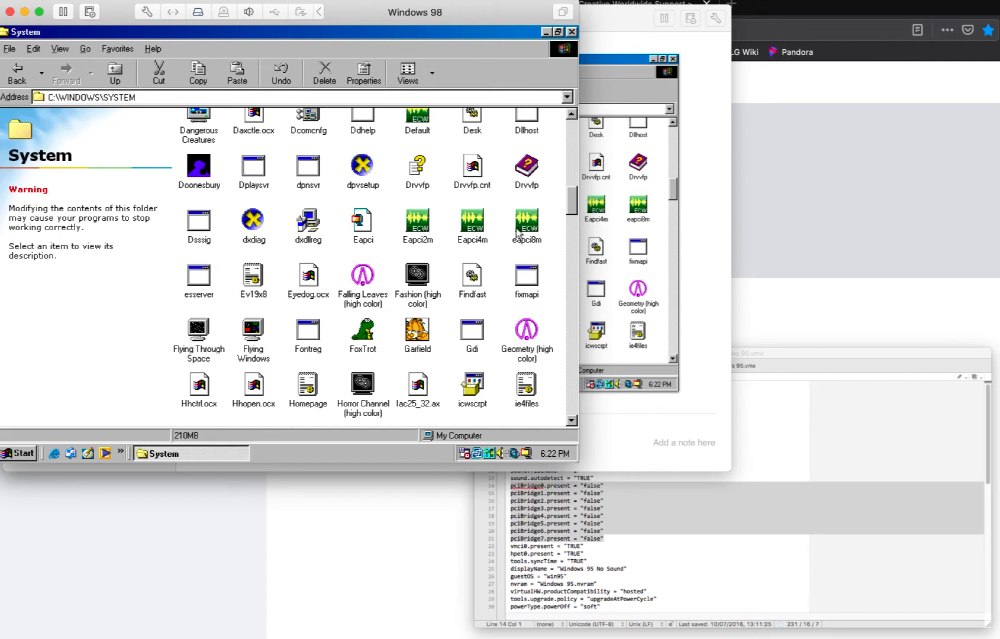
{"action": "mouse_move", "coordinate": [545, 79]}
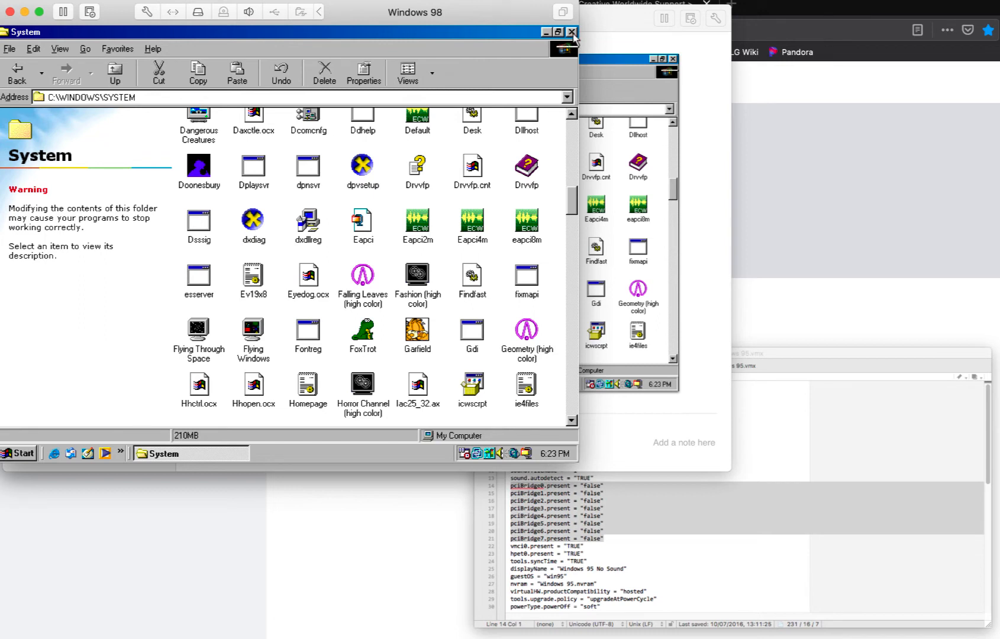
- Close the System folder window to return to the desktop
{"action": "left_click", "coordinate": [571, 32]}
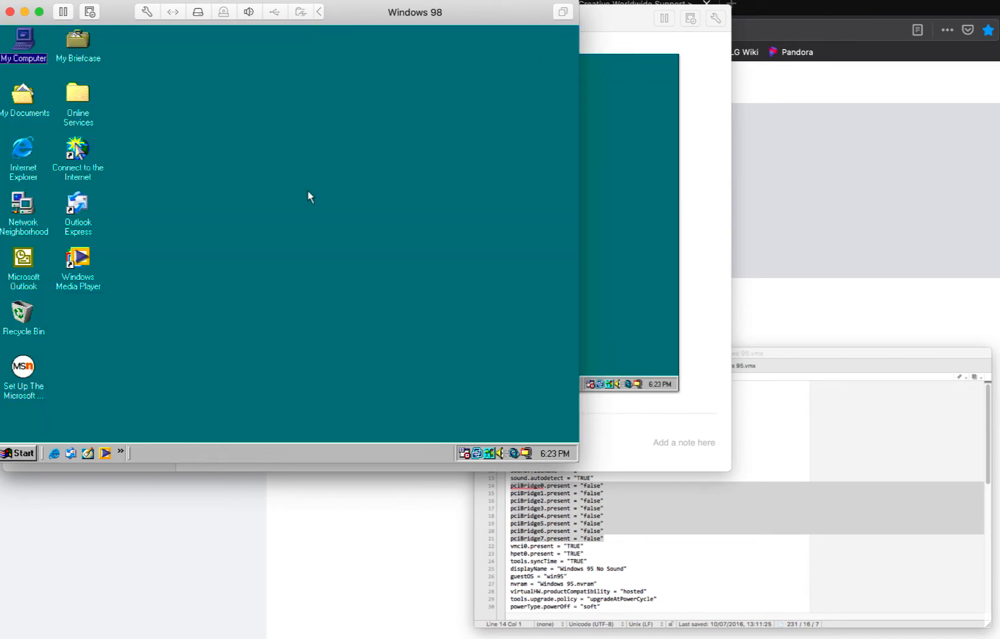
{"action": "mouse_move", "coordinate": [312, 235]}
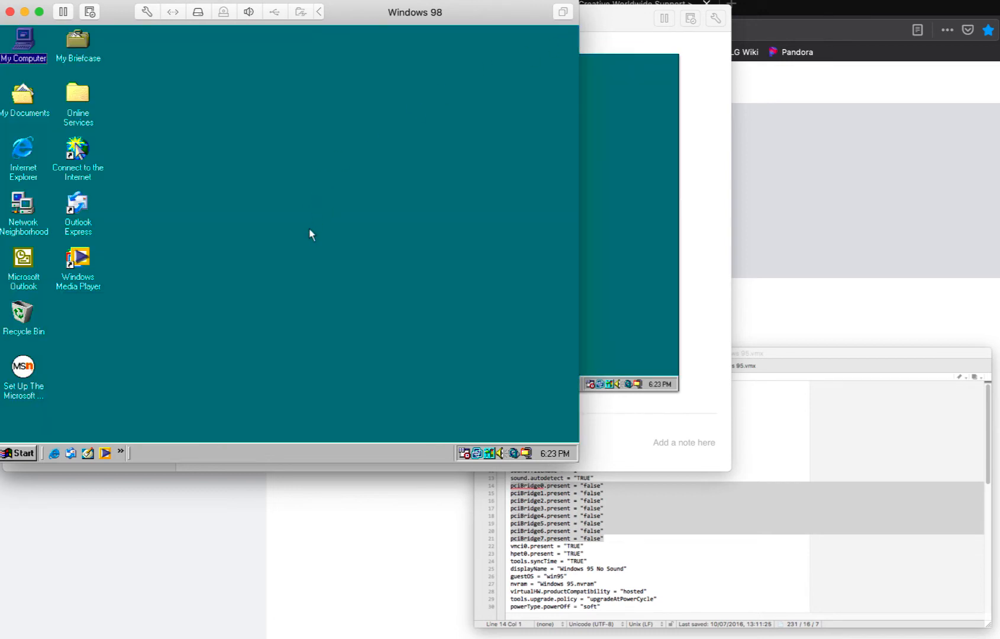
{"action": "mouse_move", "coordinate": [159, 224]}
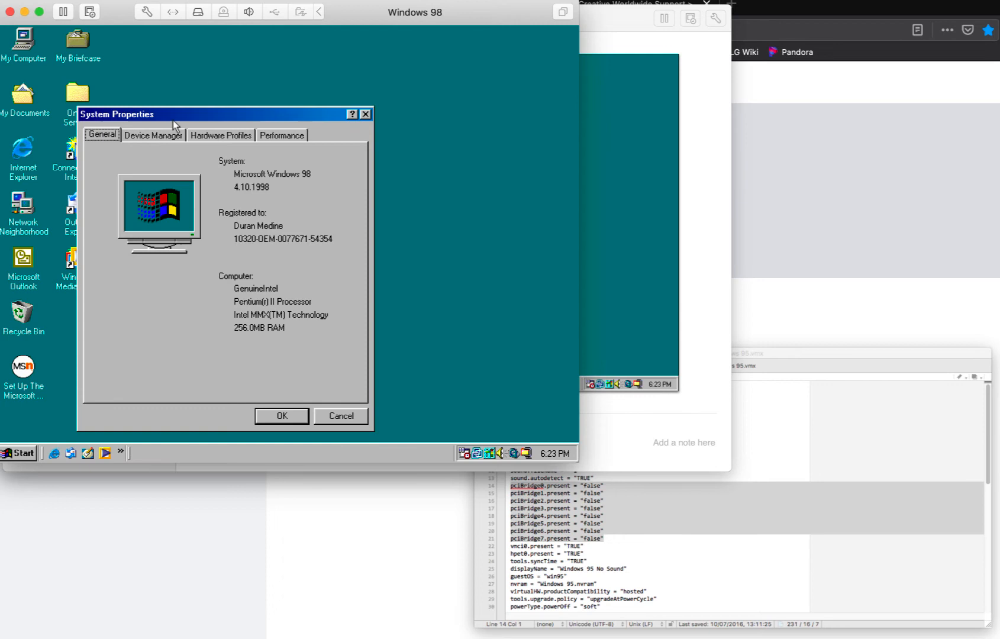
- Move System Properties up, switch to Device Manager and expand Sound, video and game controllers to show Creative Ensoniq AudioPCI
{"action": "left_click_drag", "start_coordinate": [192, 113], "coordinate": [236, 41]}
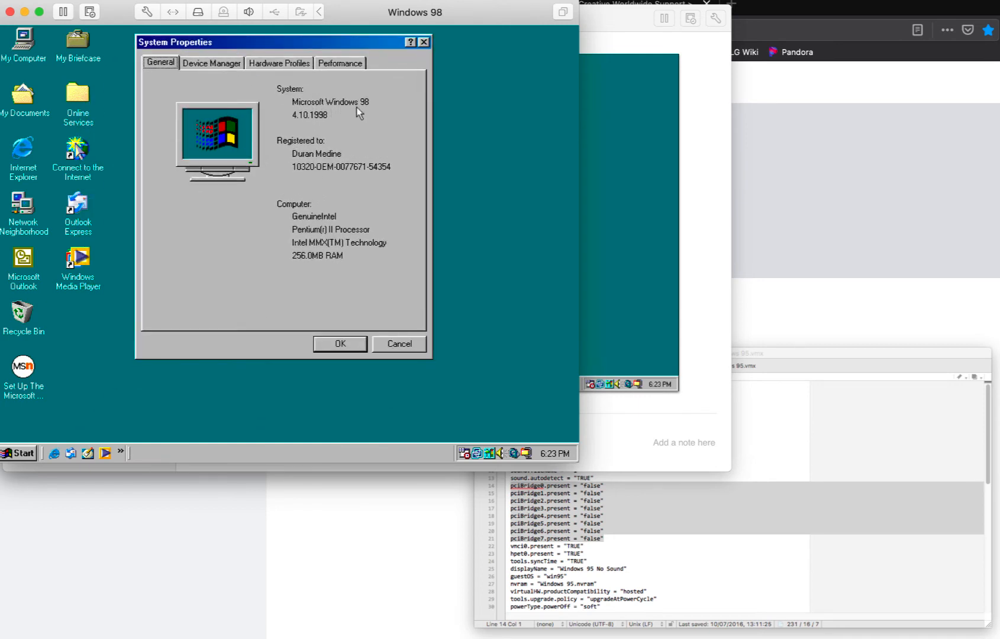
{"action": "left_click", "coordinate": [212, 63]}
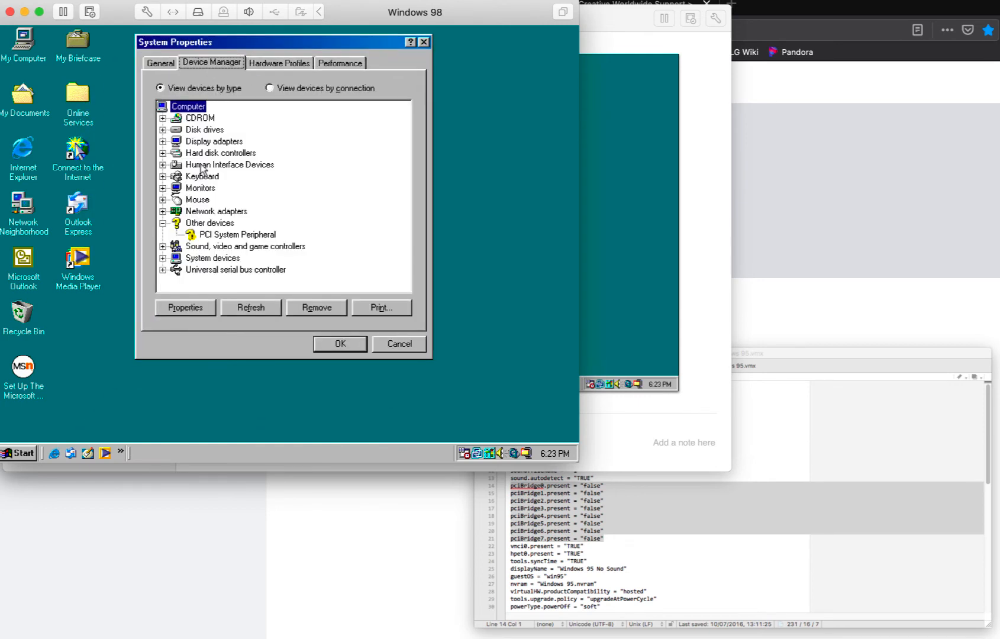
{"action": "left_click", "coordinate": [164, 246]}
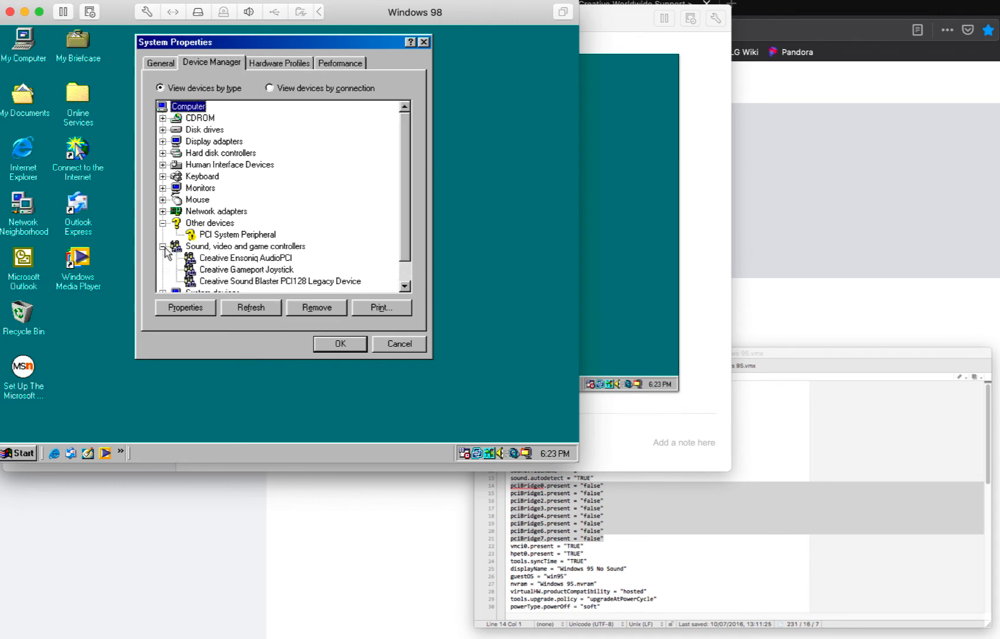
{"action": "mouse_move", "coordinate": [213, 275]}
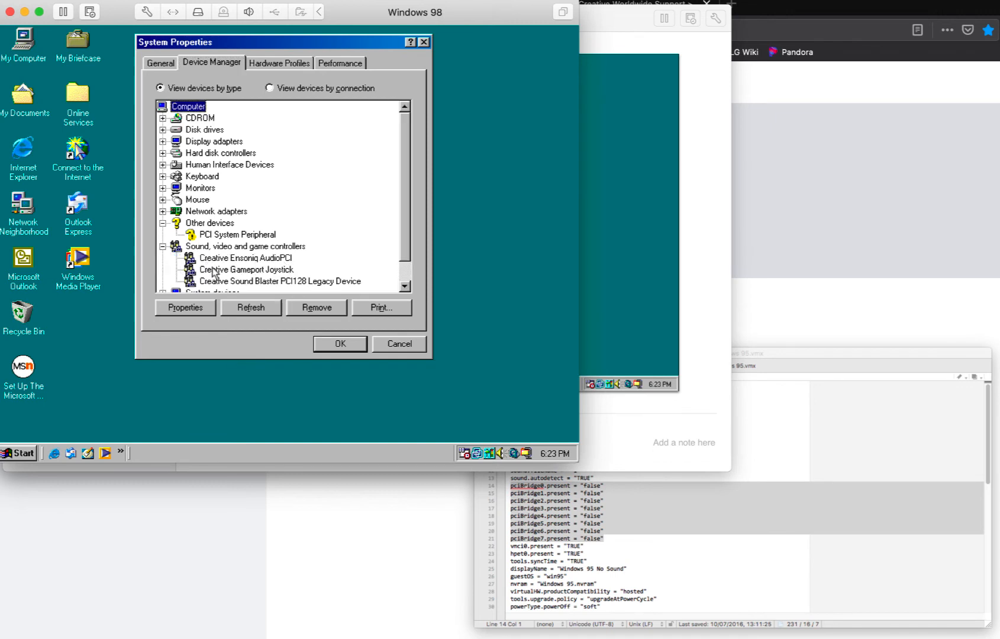
{"action": "mouse_move", "coordinate": [331, 289]}
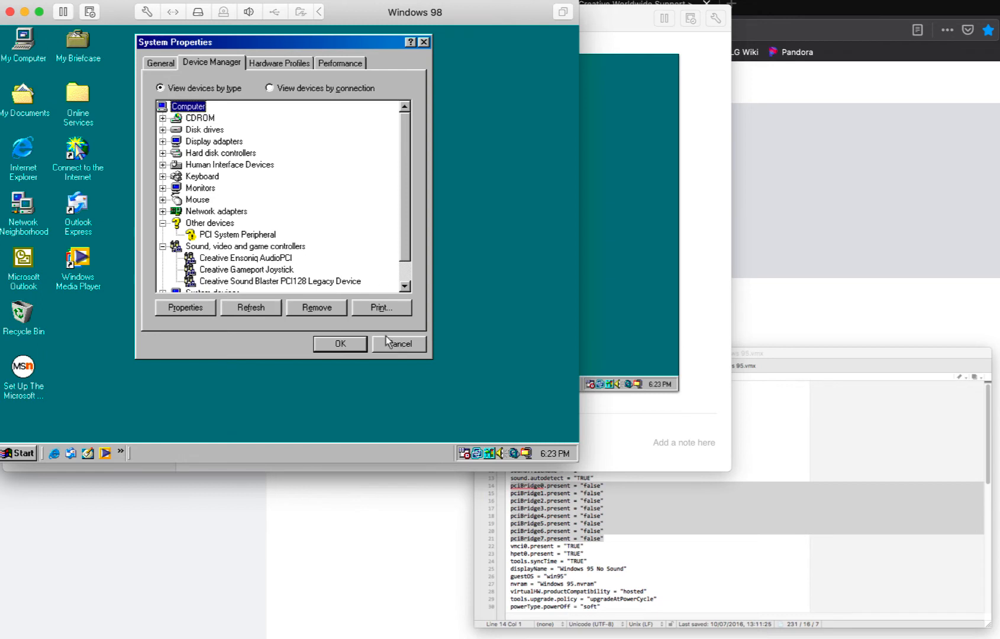
{"action": "mouse_move", "coordinate": [381, 343]}
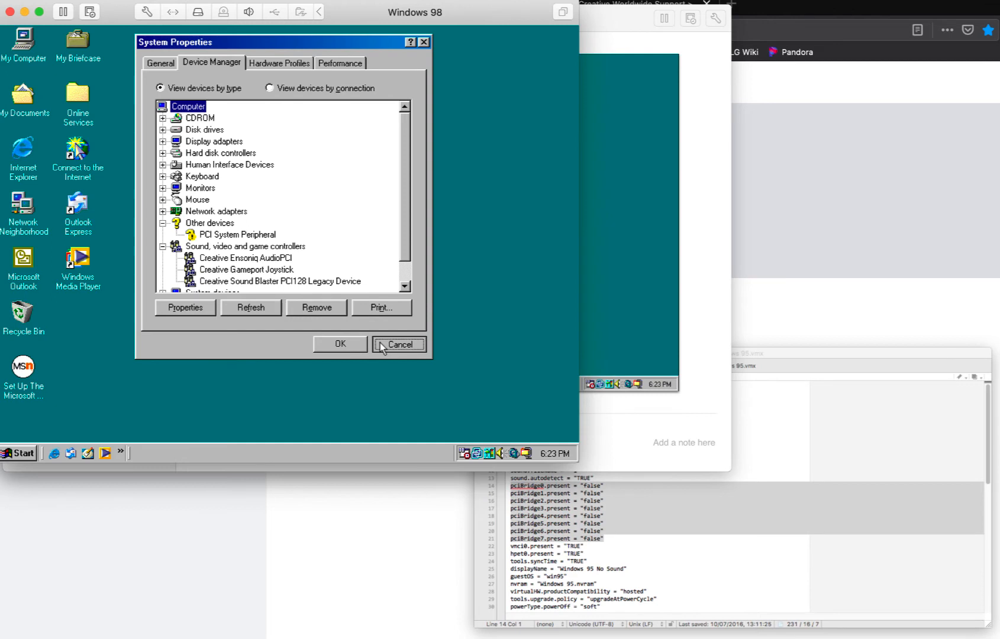
{"action": "scroll", "scroll_direction": "down", "scroll_amount": 3}
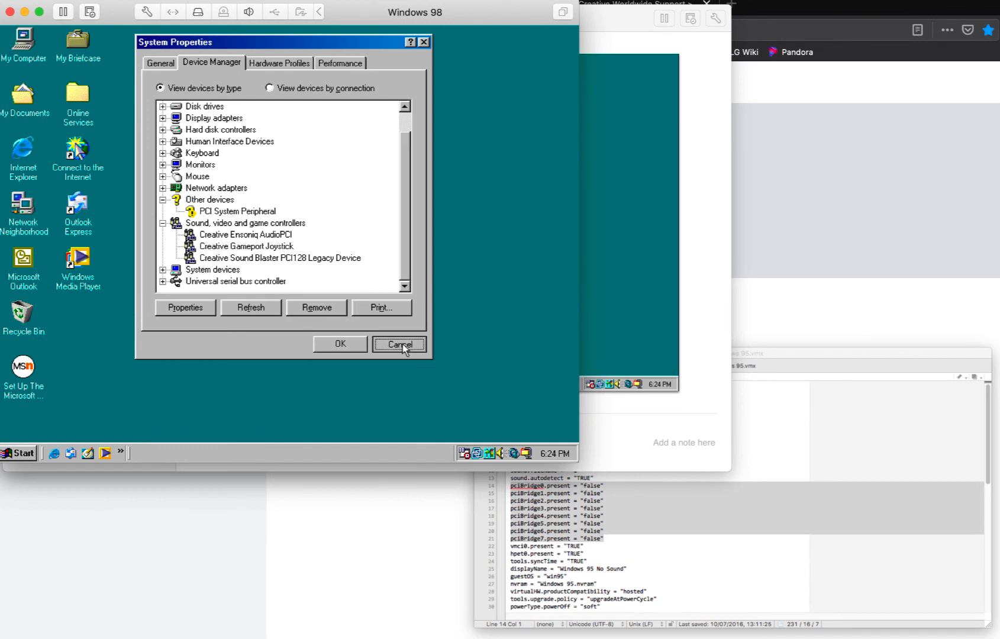
{"action": "mouse_move", "coordinate": [265, 338]}
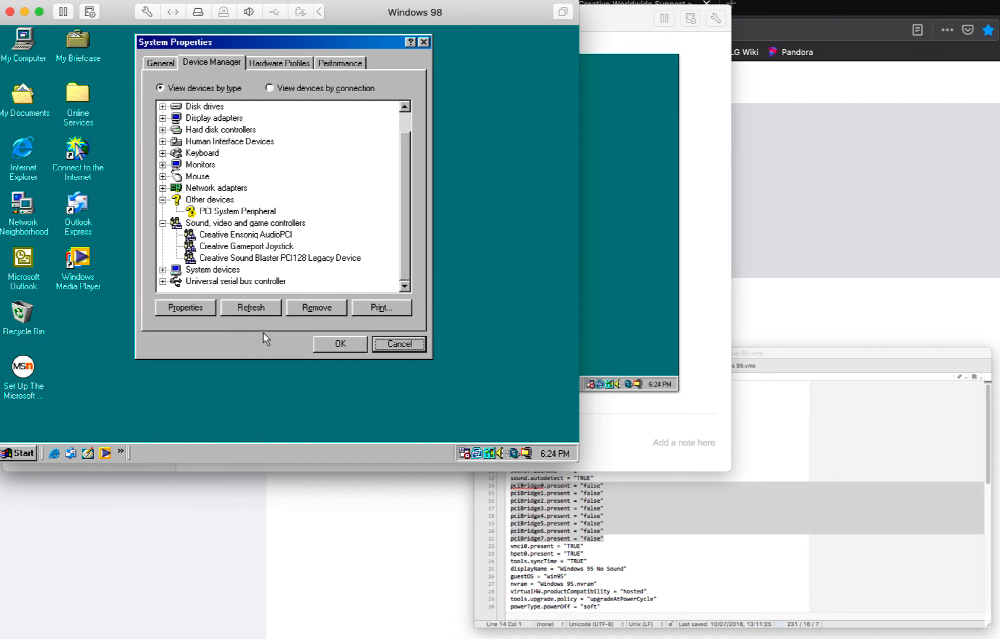
{"action": "mouse_move", "coordinate": [254, 329]}
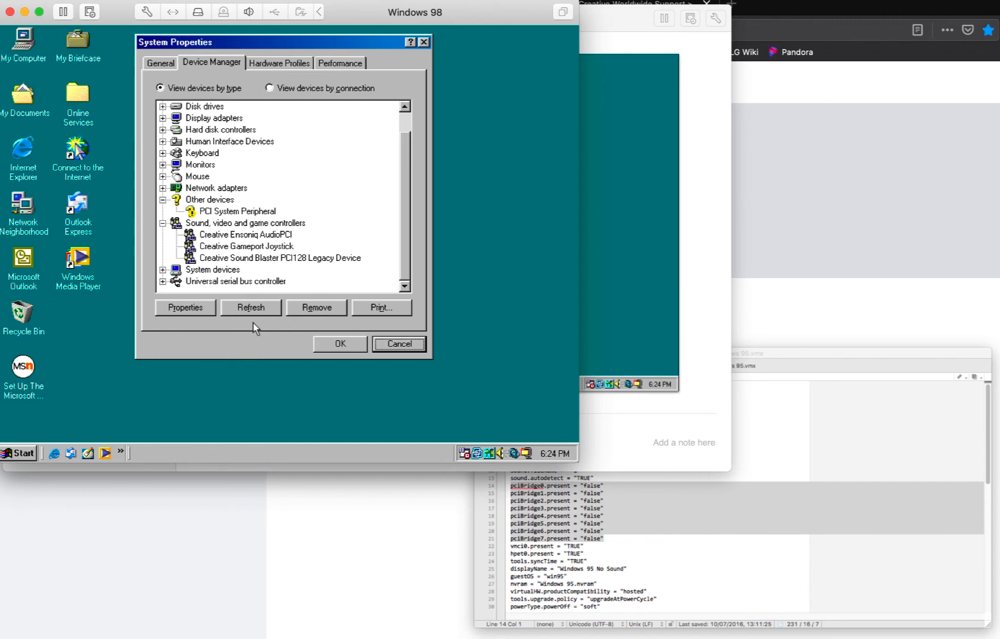
{"action": "mouse_move", "coordinate": [319, 330]}
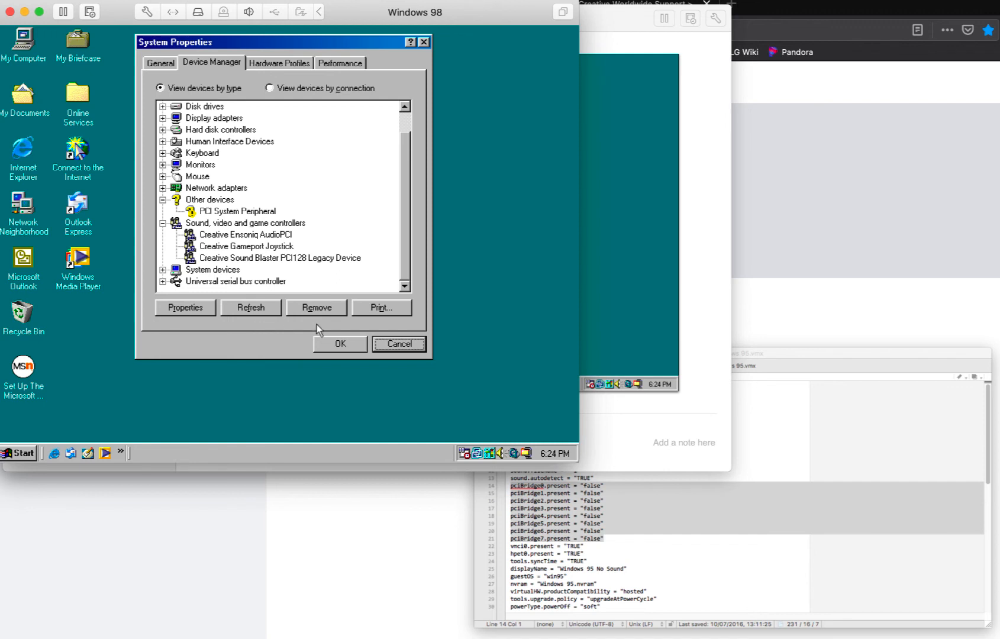
{"action": "mouse_move", "coordinate": [398, 344]}
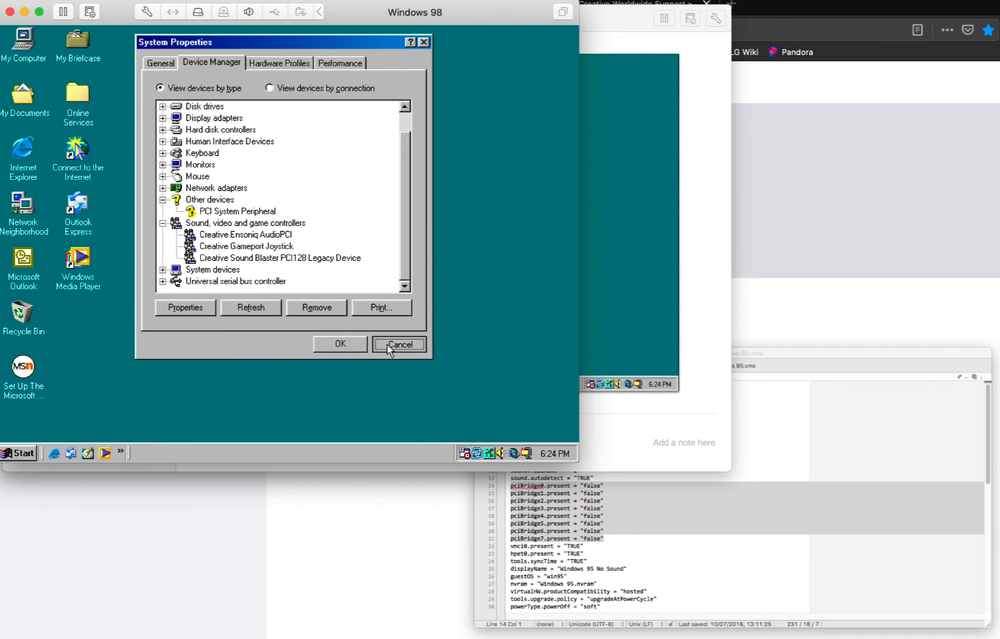
- Cancel out of System Properties and dismiss the Programs menu, leaving the plain desktop
{"action": "left_click", "coordinate": [19, 453]}
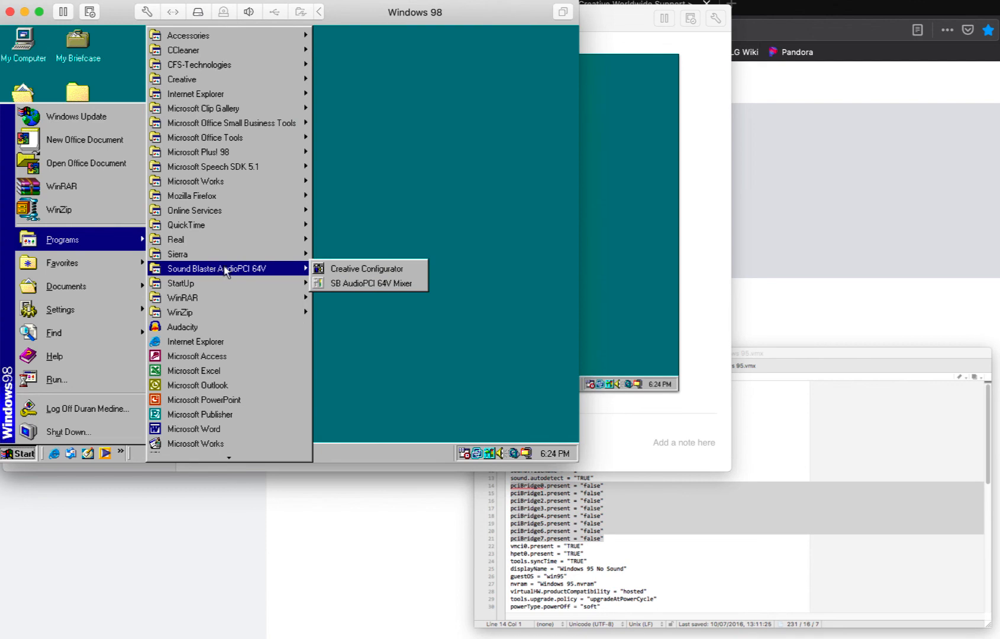
{"action": "left_click", "coordinate": [412, 214]}
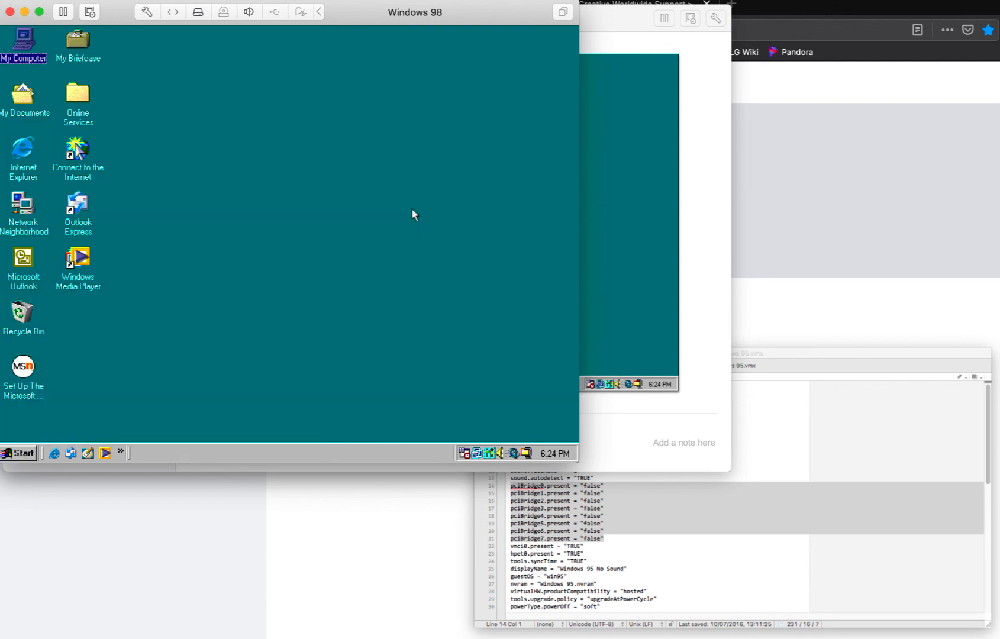
- Browse into the ForAllCreative-Ensoniq ES1370 driver folder from My Computer and close it again
{"action": "double_click", "coordinate": [22, 39]}
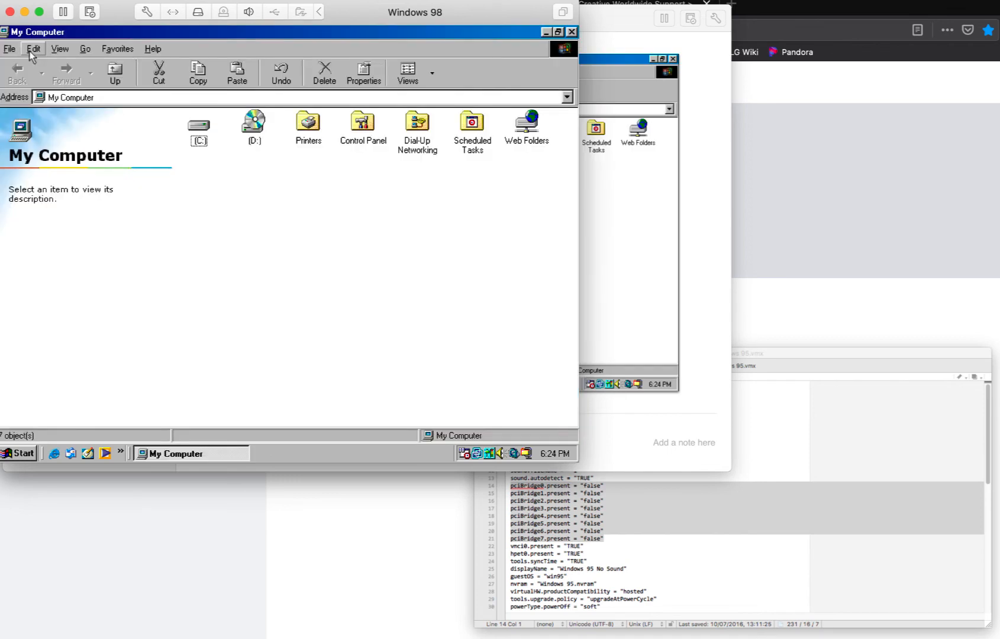
{"action": "double_click", "coordinate": [199, 125]}
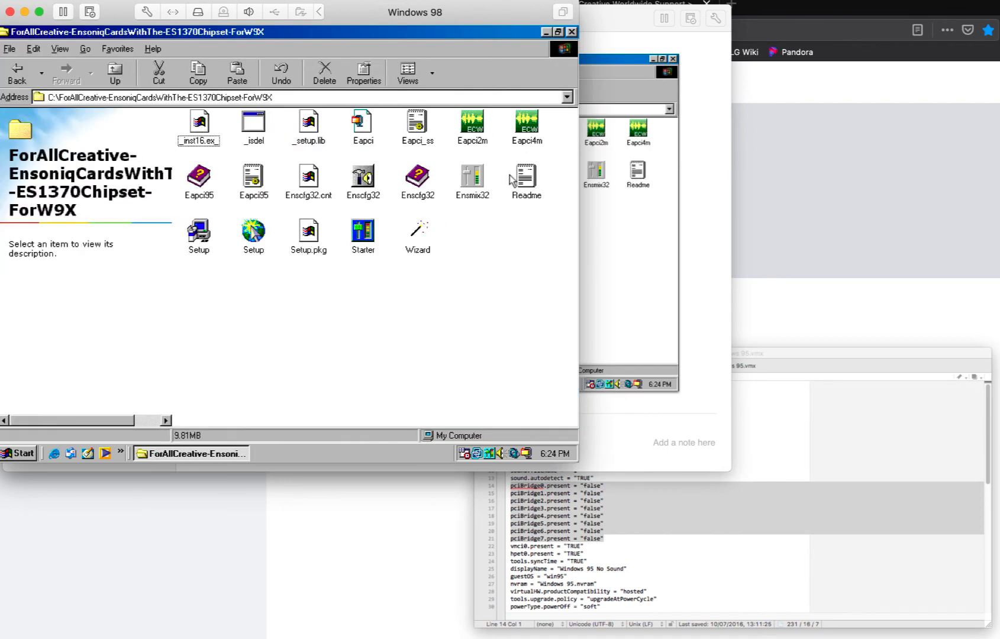
{"action": "mouse_move", "coordinate": [376, 269]}
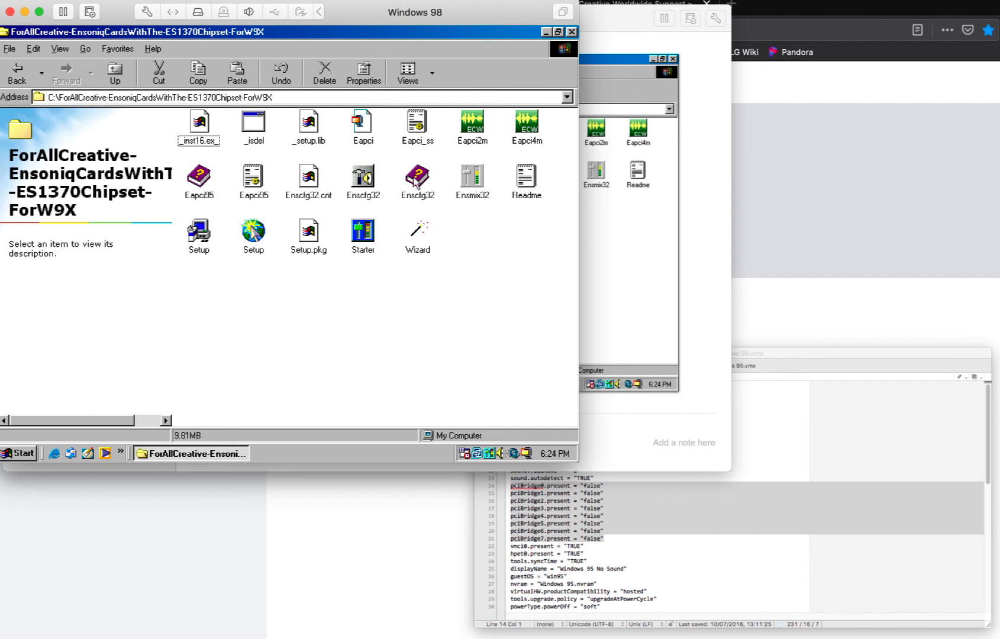
{"action": "mouse_move", "coordinate": [566, 48]}
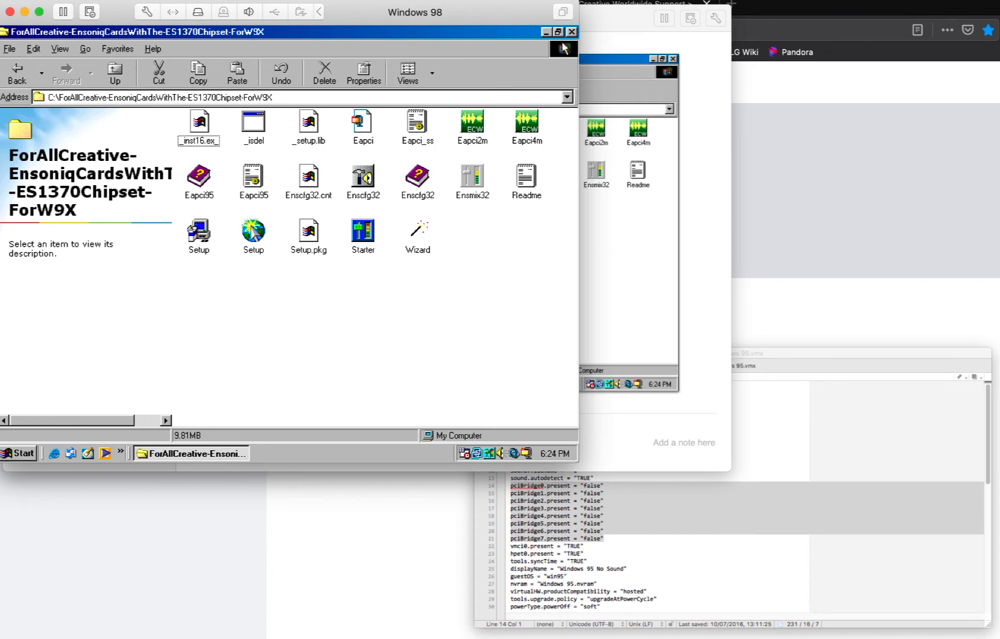
{"action": "mouse_move", "coordinate": [440, 111]}
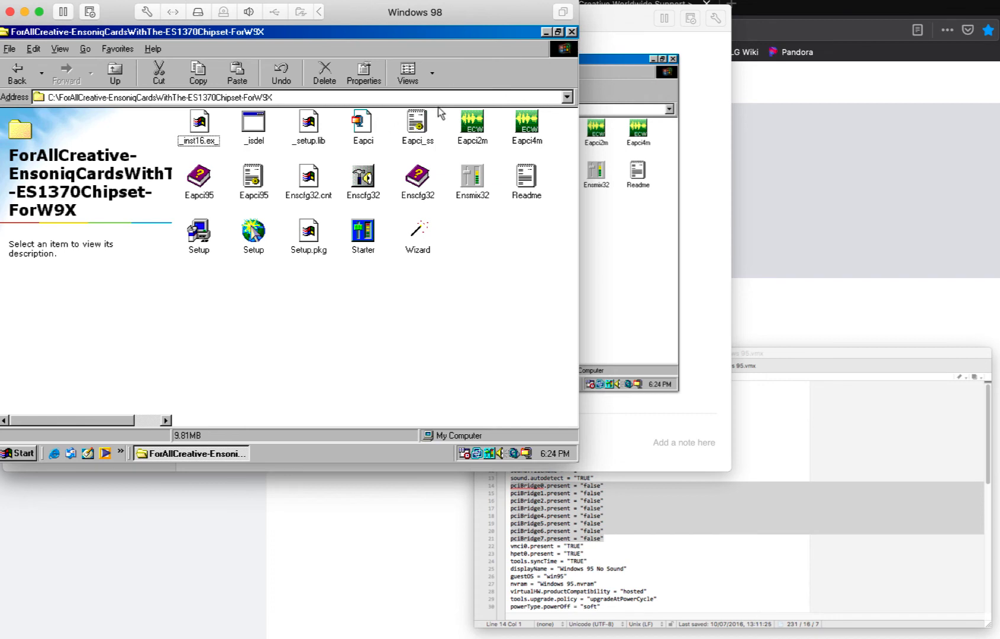
{"action": "left_click", "coordinate": [572, 32]}
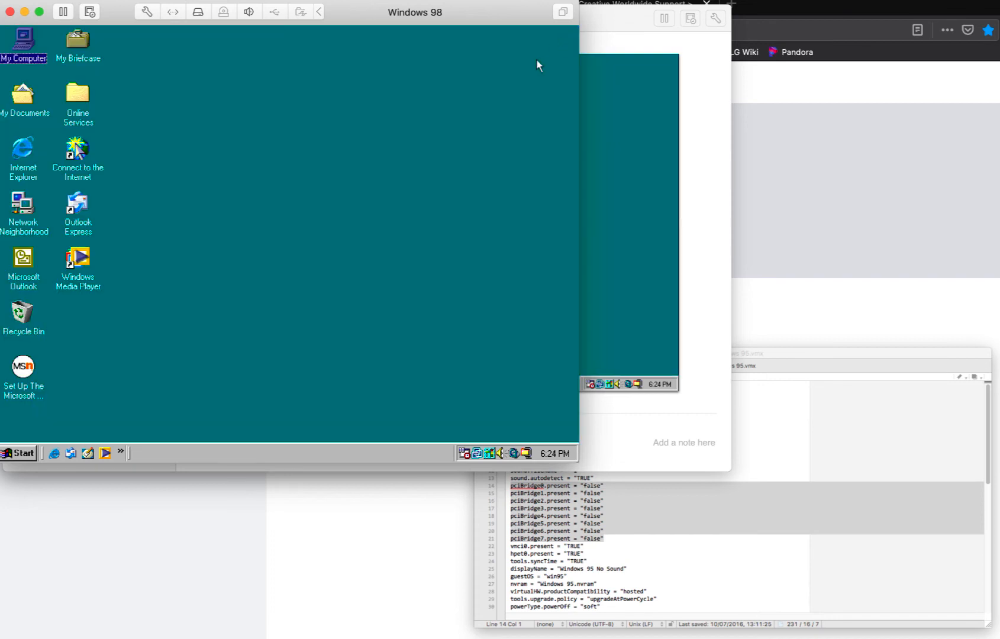
{"action": "mouse_move", "coordinate": [26, 464]}
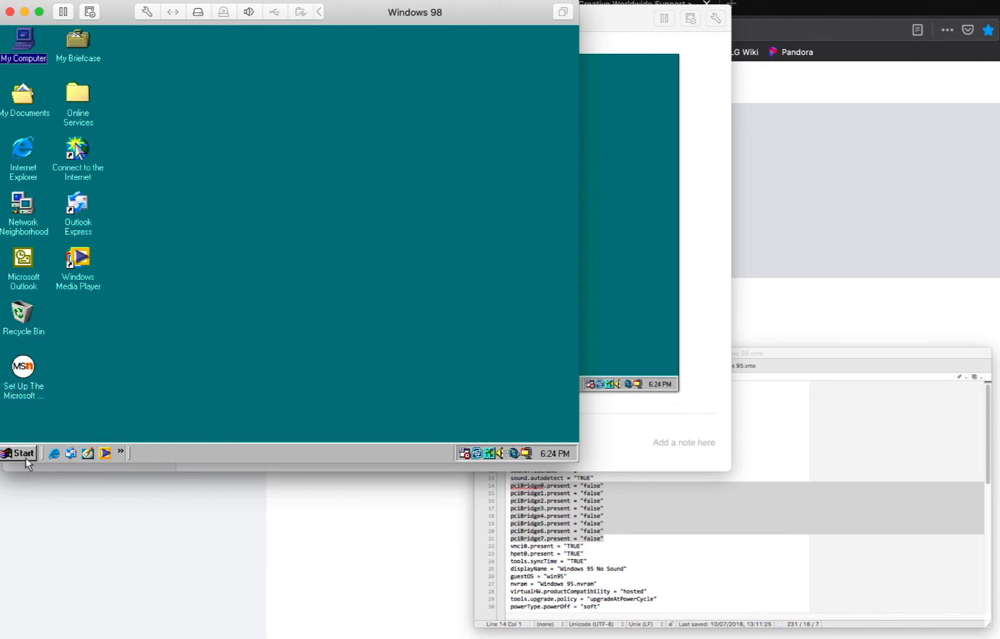
- Launch Windows Media Player from Start > Programs > Accessories > Entertainment
{"action": "left_click", "coordinate": [19, 453]}
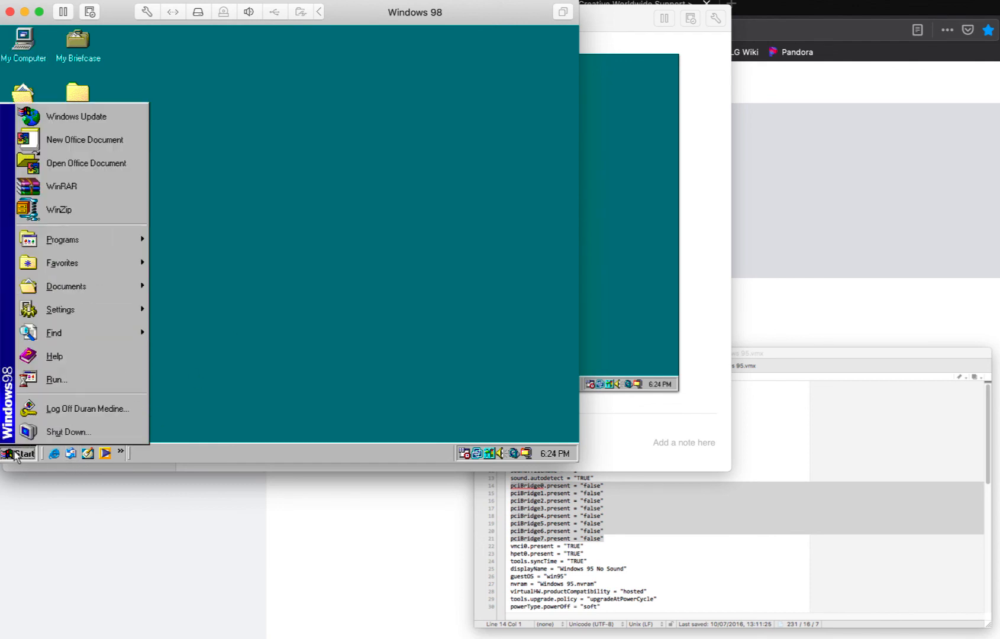
{"action": "left_click", "coordinate": [66, 285]}
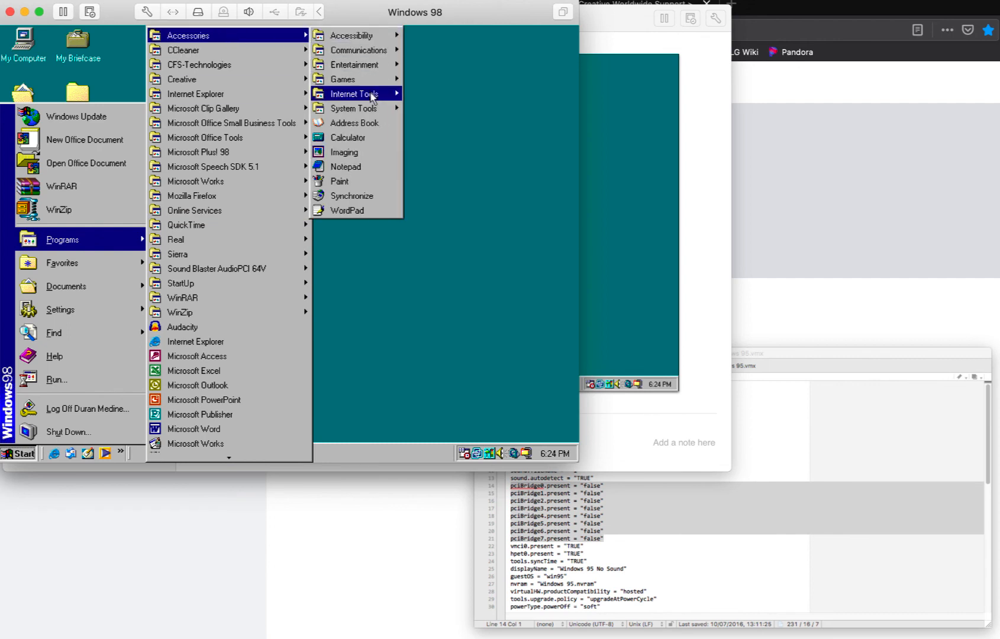
{"action": "mouse_move", "coordinate": [355, 64]}
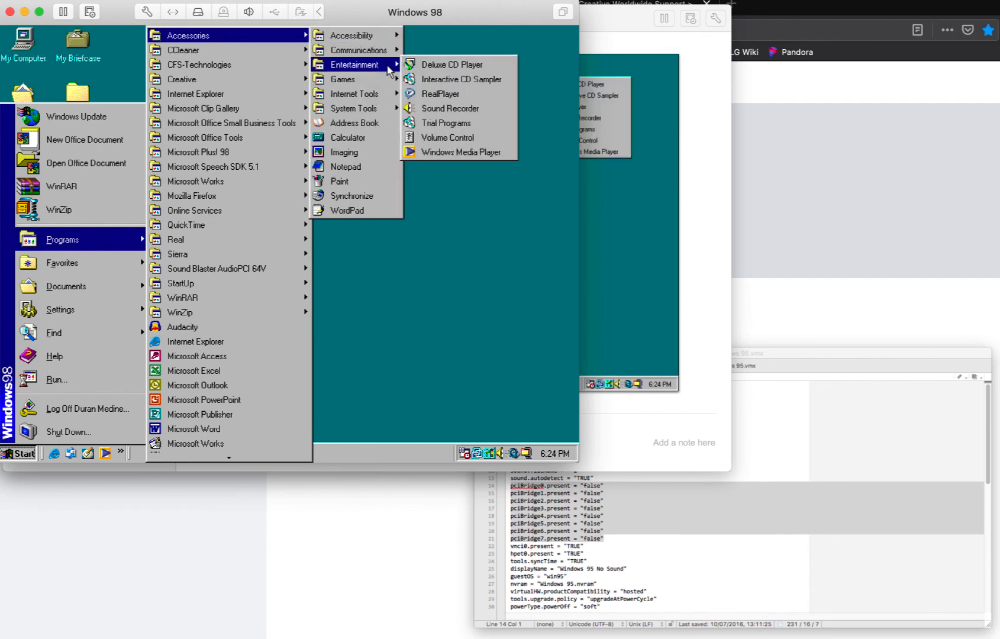
{"action": "mouse_move", "coordinate": [454, 64]}
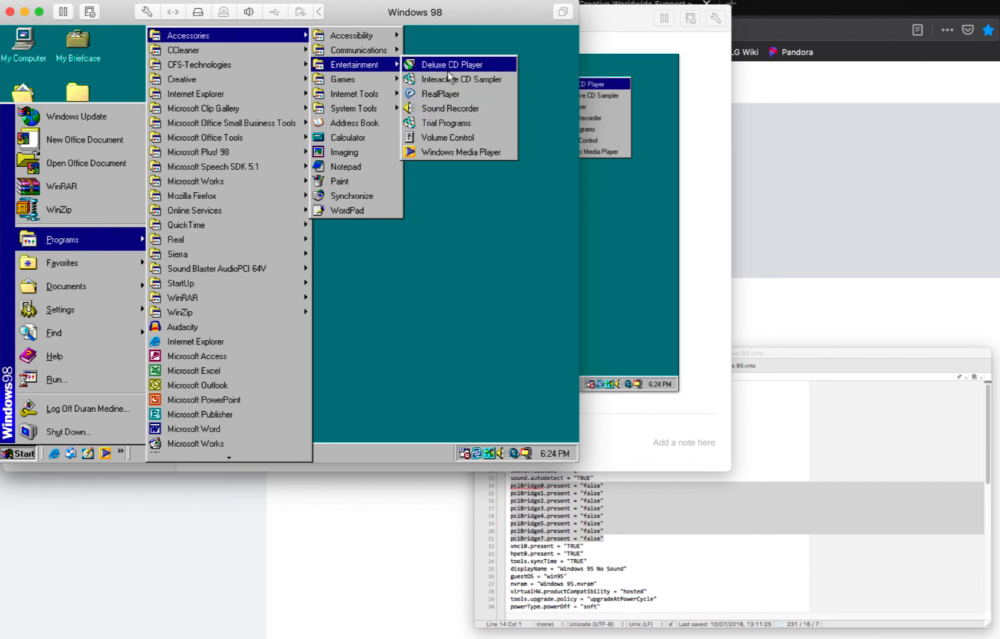
{"action": "left_click", "coordinate": [56, 380]}
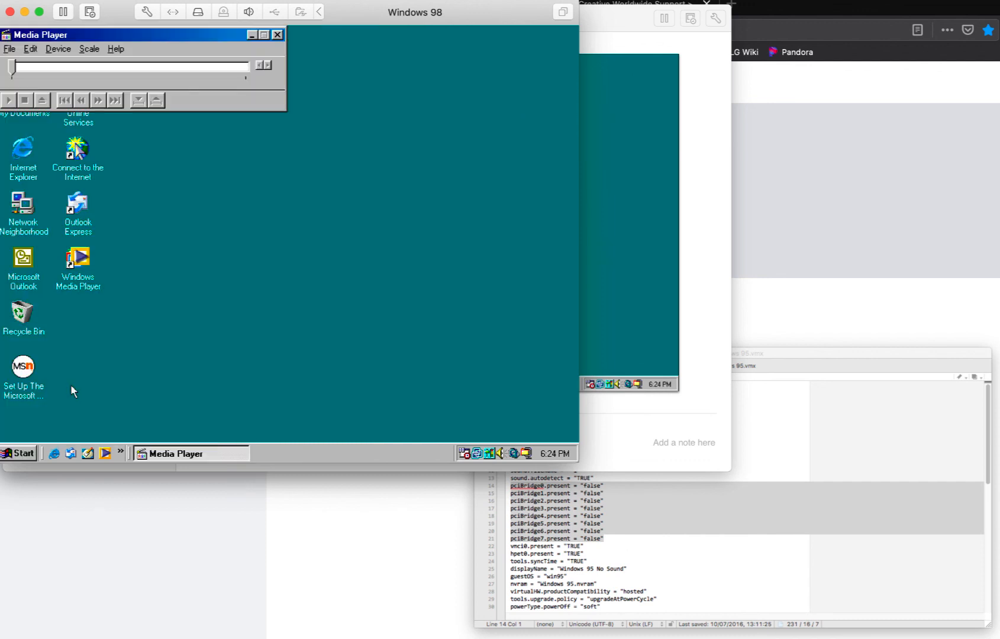
- Load the Passport MIDI file in Media Player, play it to about 0:11, then stop playback
{"action": "left_click", "coordinate": [10, 49]}
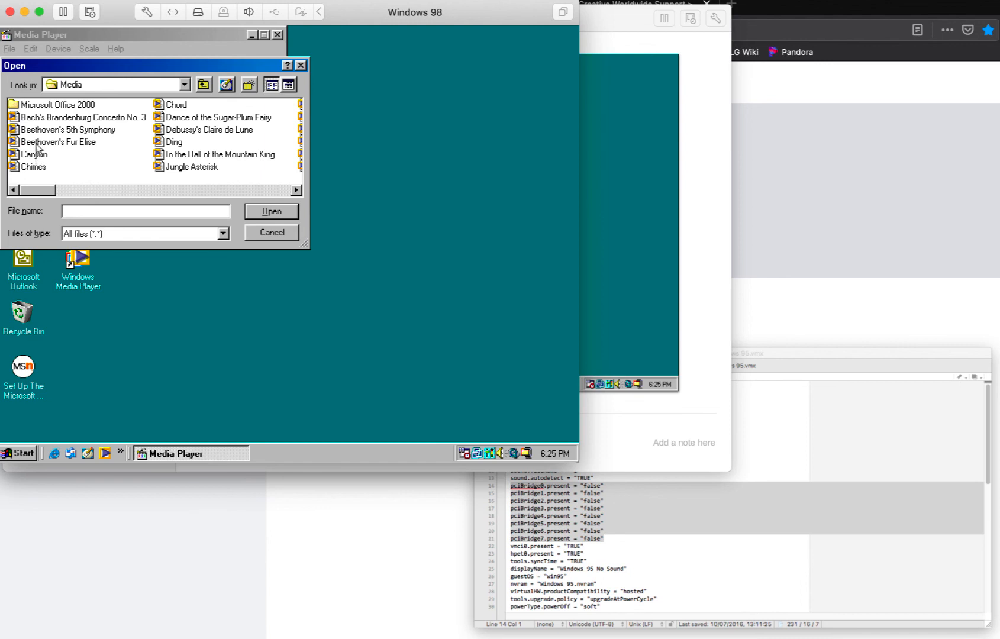
{"action": "mouse_move", "coordinate": [33, 163]}
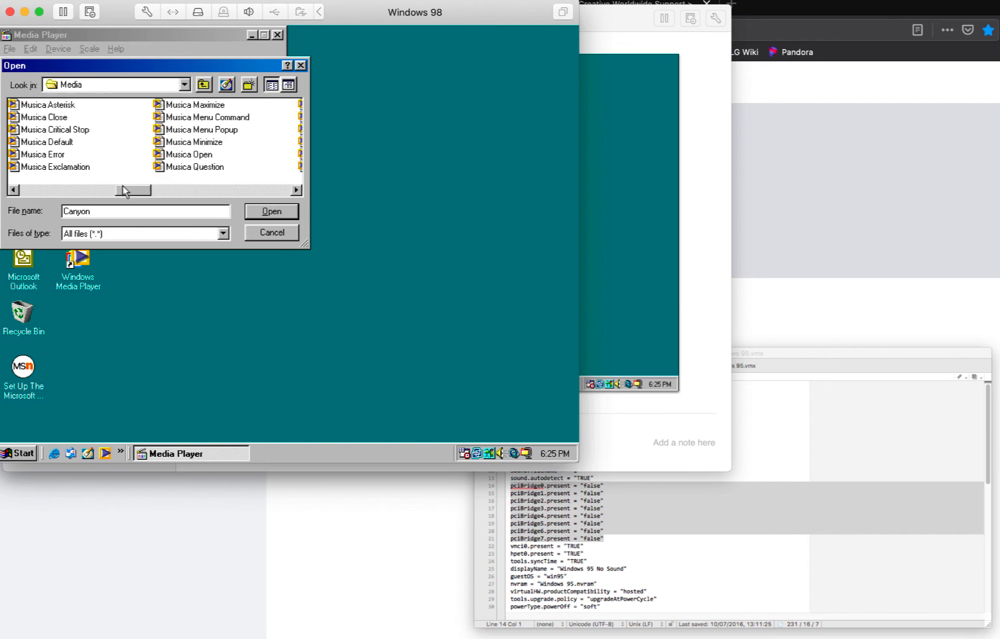
{"action": "left_click", "coordinate": [271, 211]}
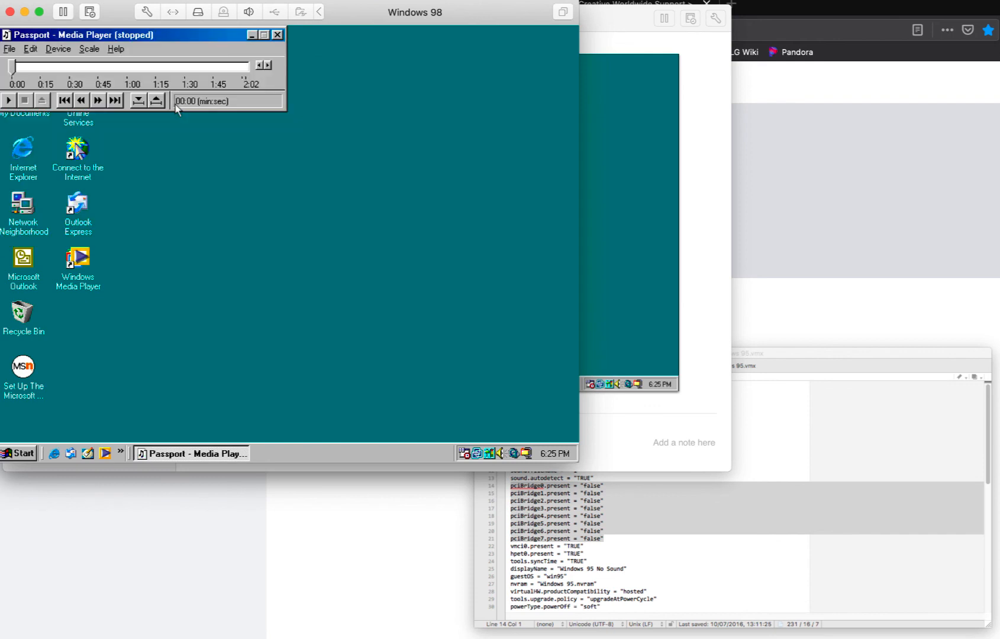
{"action": "left_click", "coordinate": [7, 101]}
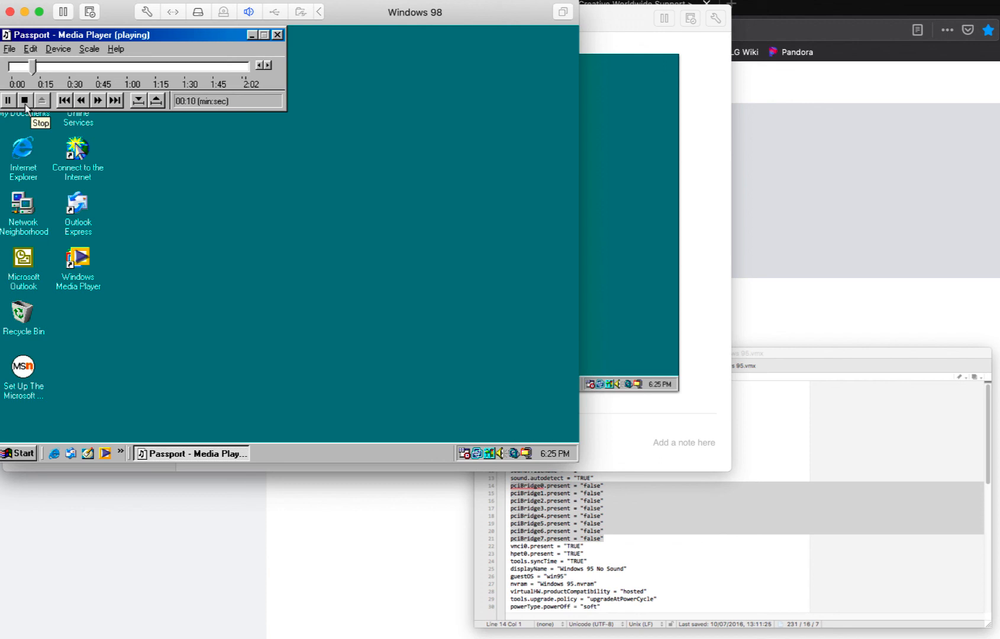
{"action": "left_click", "coordinate": [23, 100]}
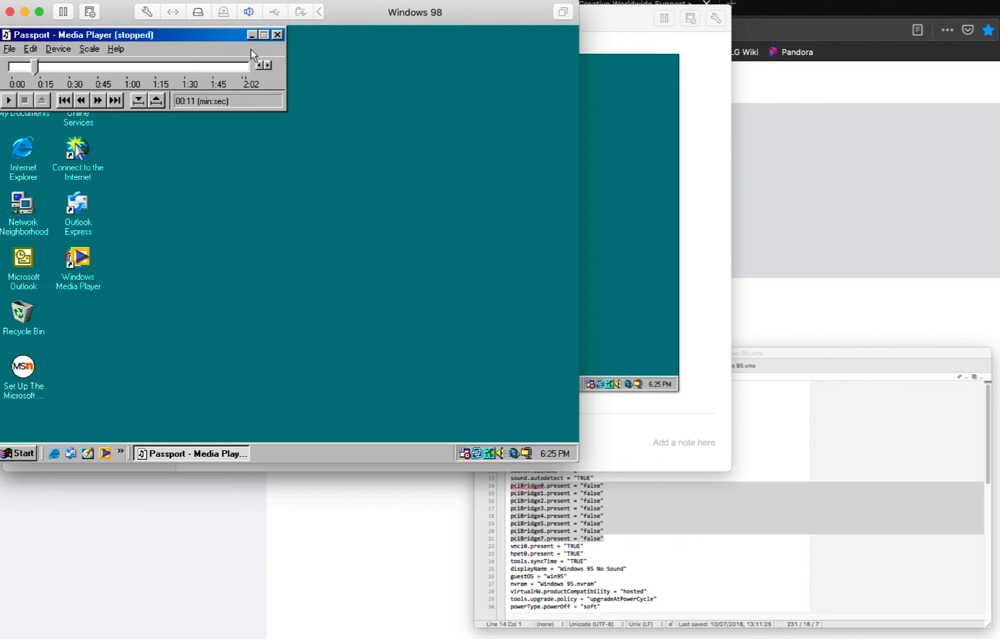
- Close Media Player, leaving only the Windows 98 desktop
{"action": "left_click", "coordinate": [277, 35]}
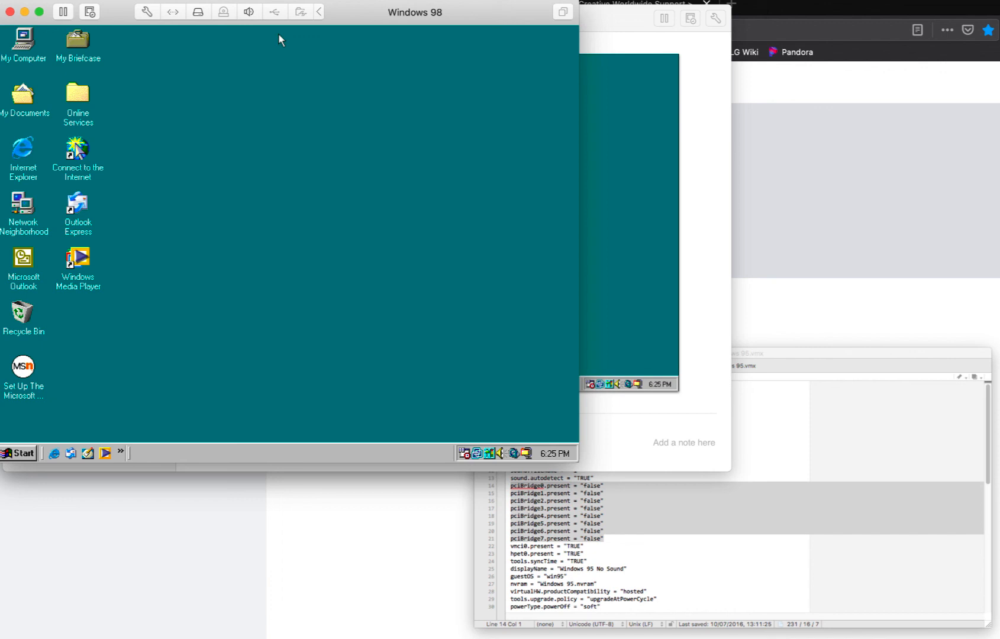
{"action": "mouse_move", "coordinate": [75, 408]}
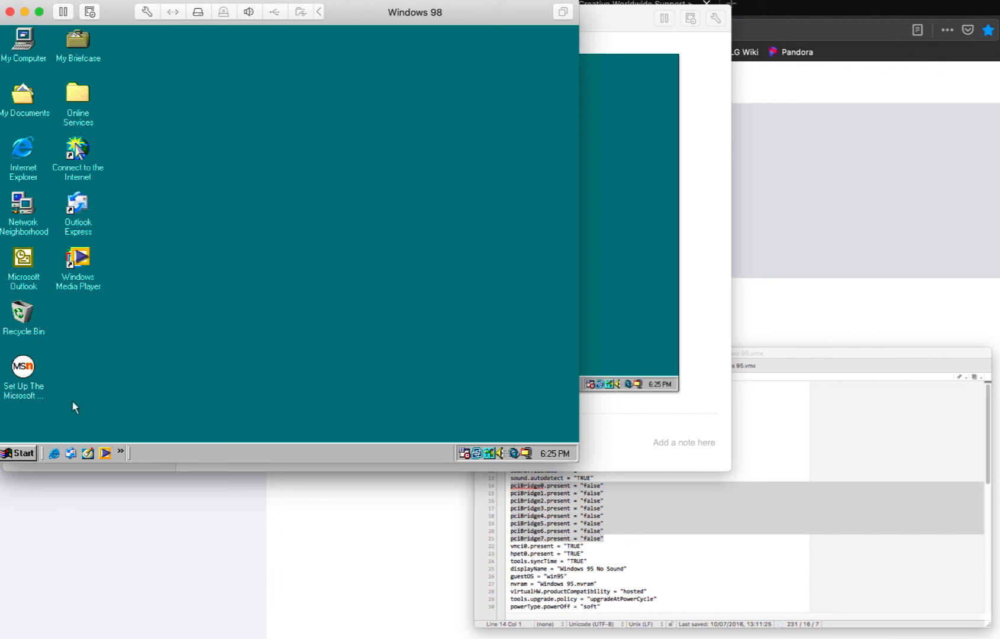
{"action": "mouse_move", "coordinate": [502, 453]}
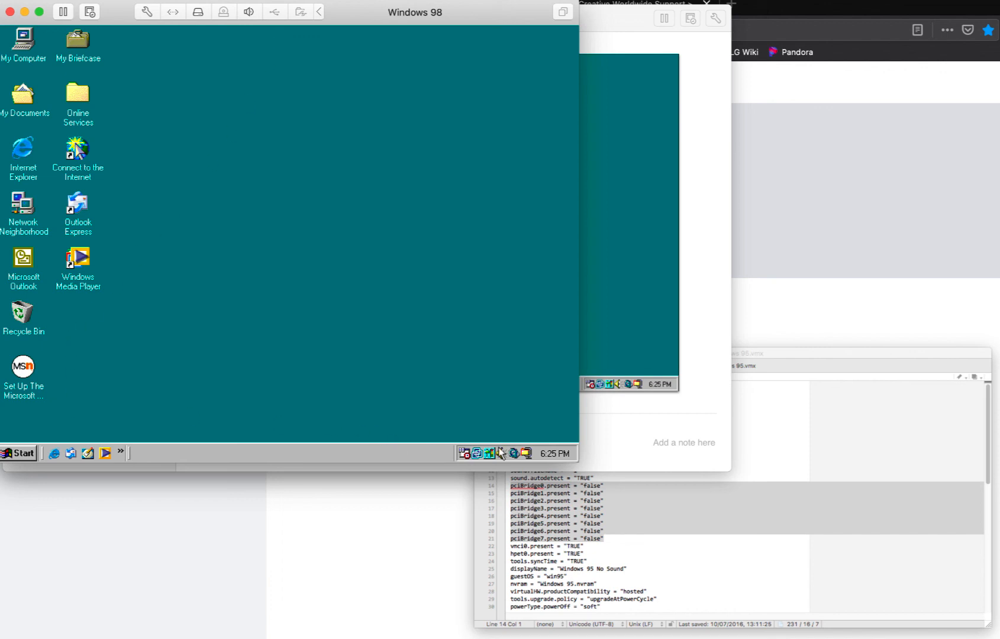
{"action": "mouse_move", "coordinate": [491, 453]}
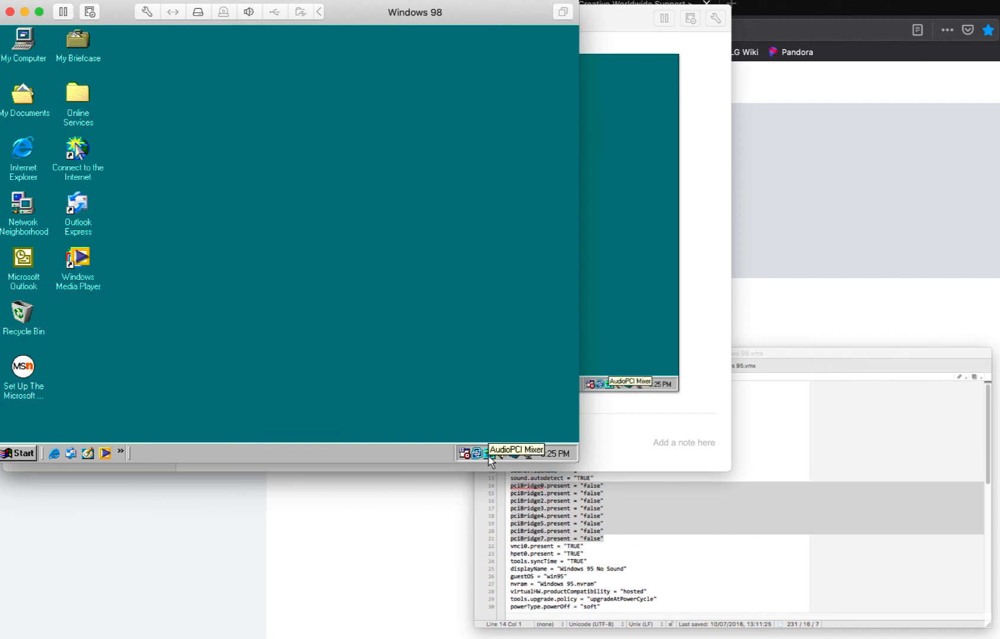
{"action": "mouse_move", "coordinate": [161, 358]}
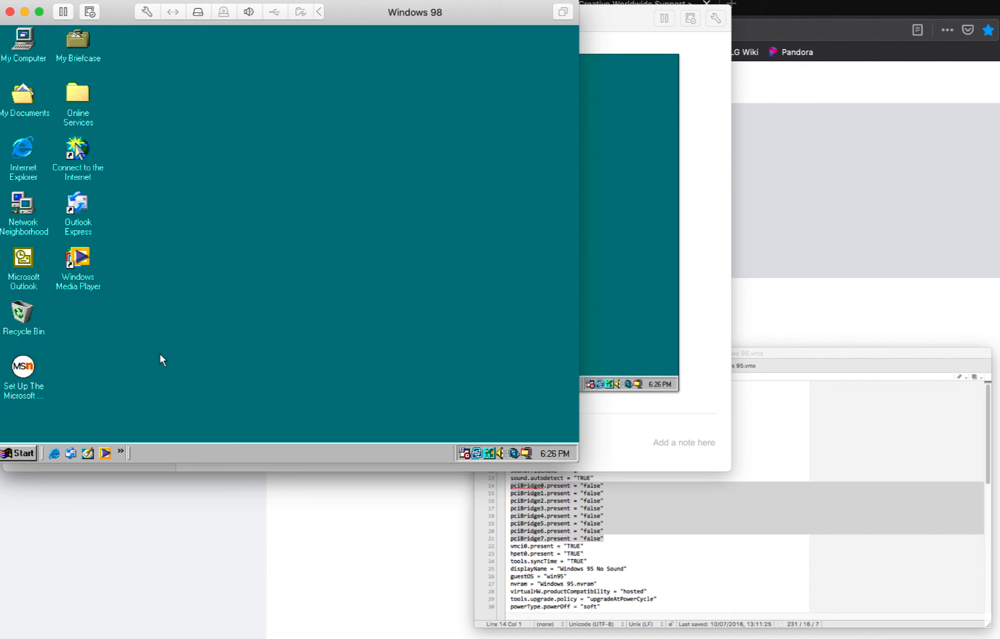
{"action": "mouse_move", "coordinate": [963, 4]}
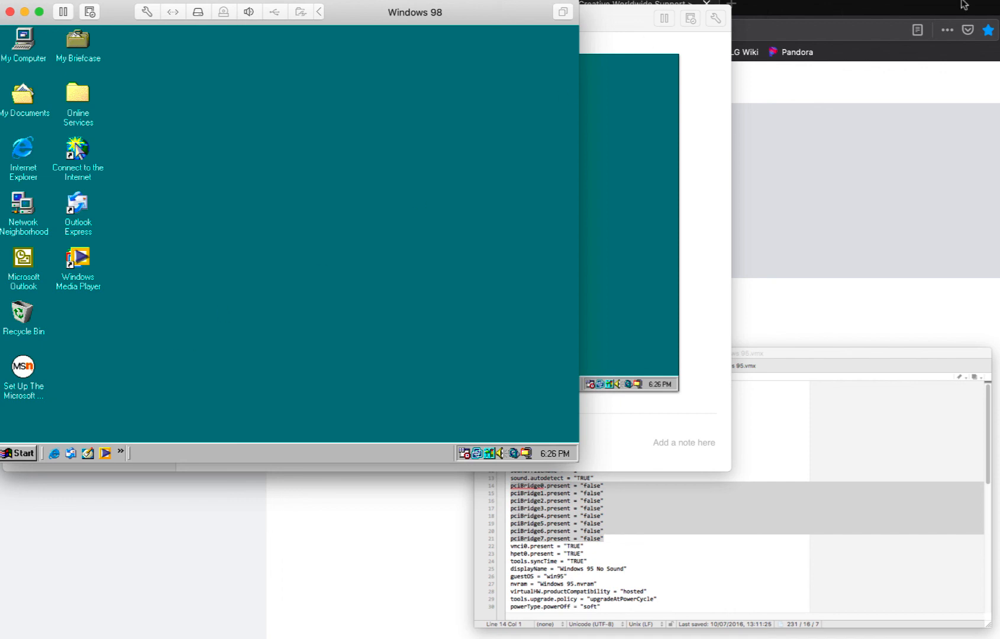
- Shut down the Windows 98 guest from the Start menu and confirm it
{"action": "left_click", "coordinate": [19, 453]}
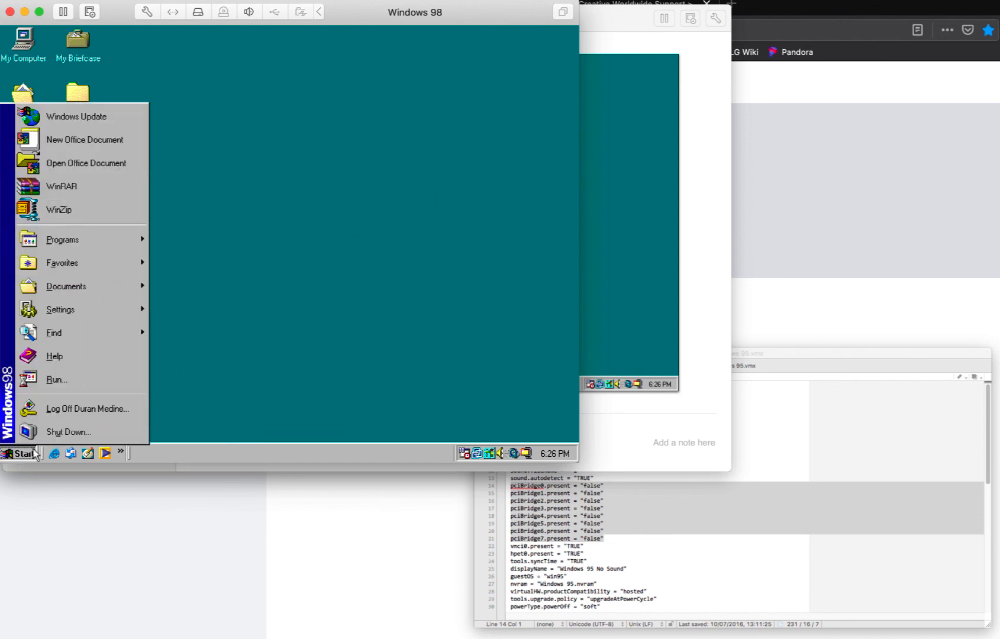
{"action": "left_click", "coordinate": [68, 431]}
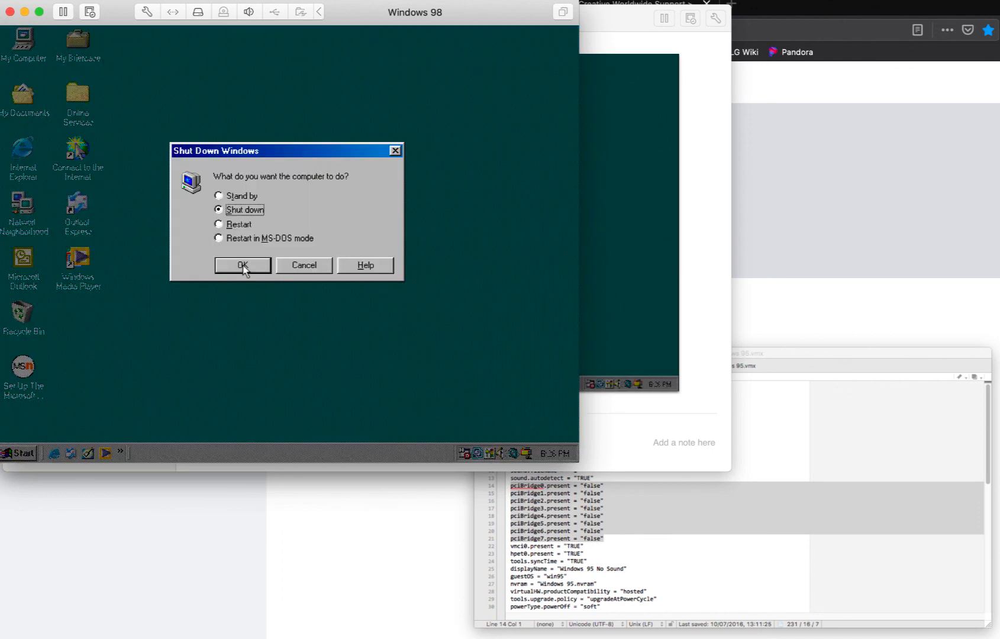
{"action": "left_click", "coordinate": [241, 265]}
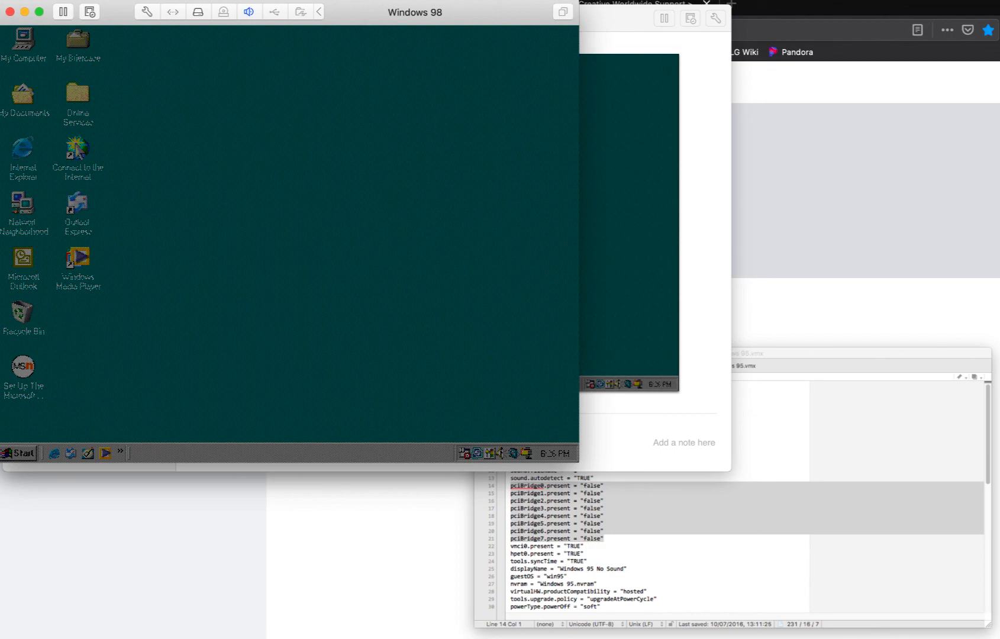